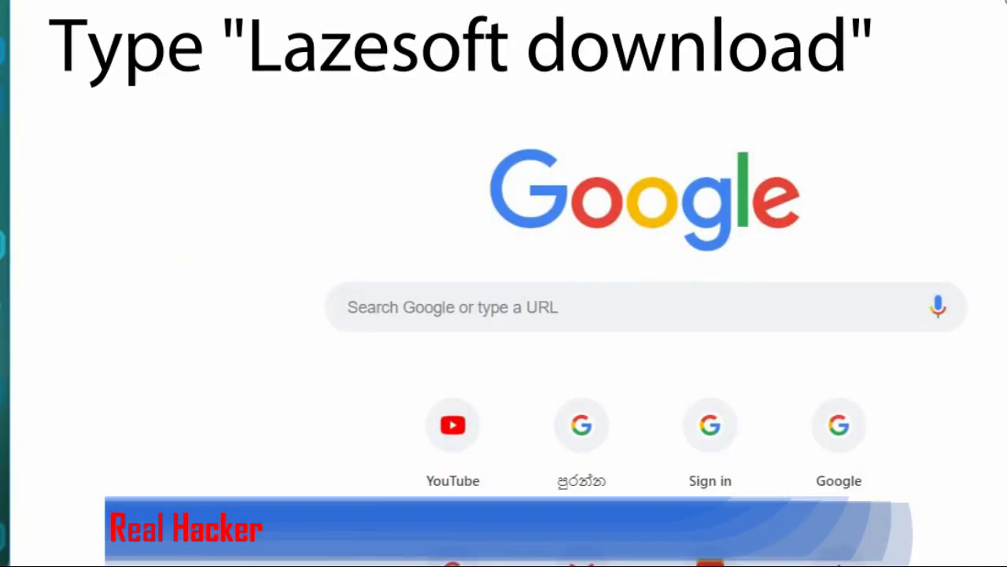
Step: Search Google for "Lazesoft download" from the Chrome address bar
text(la)
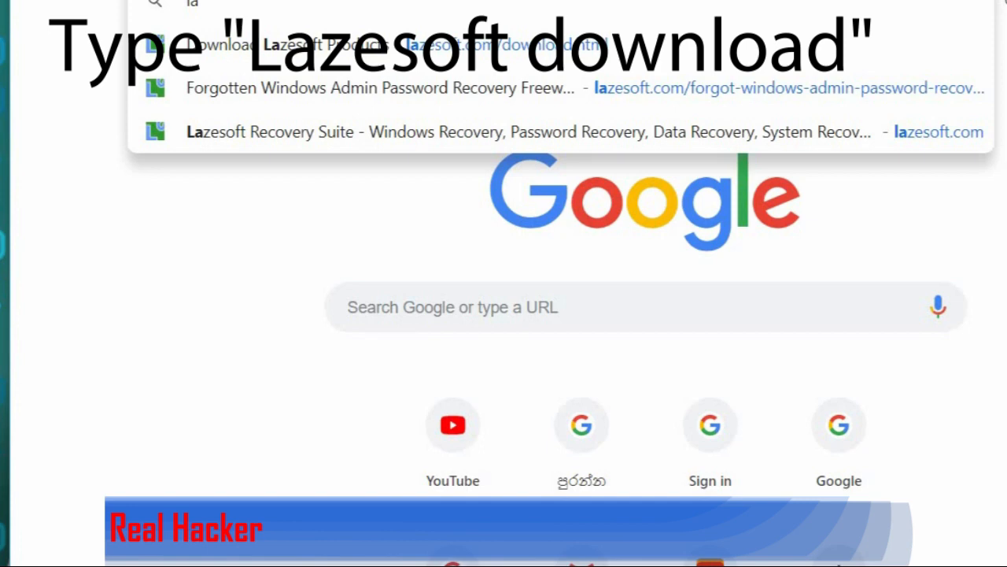
text(ze)
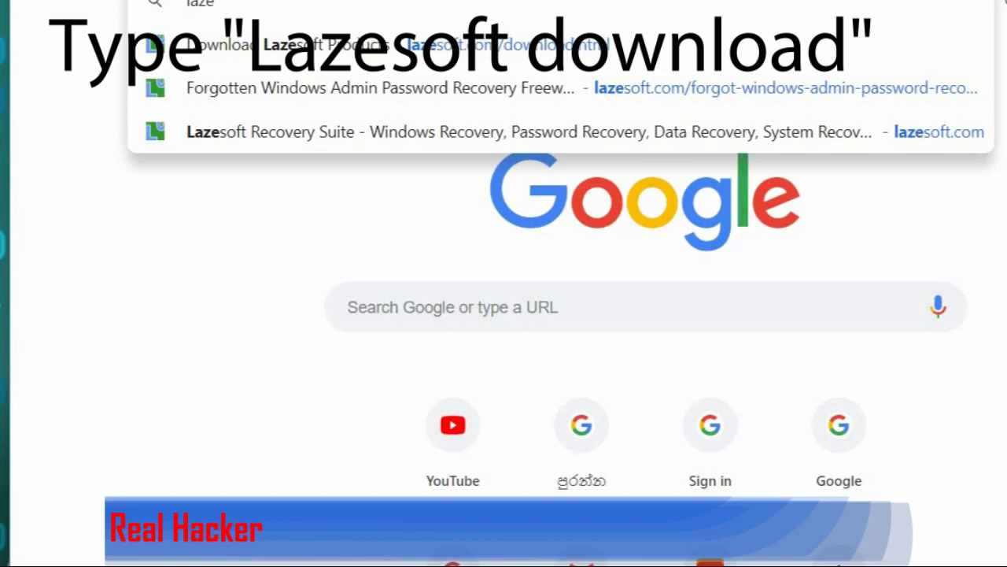
text(s)
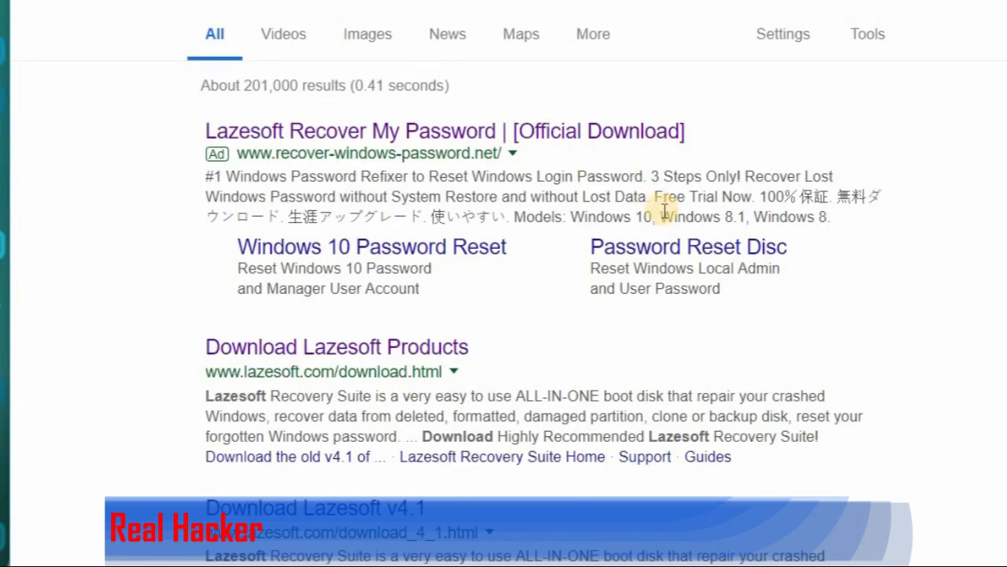
scroll(down, 3)
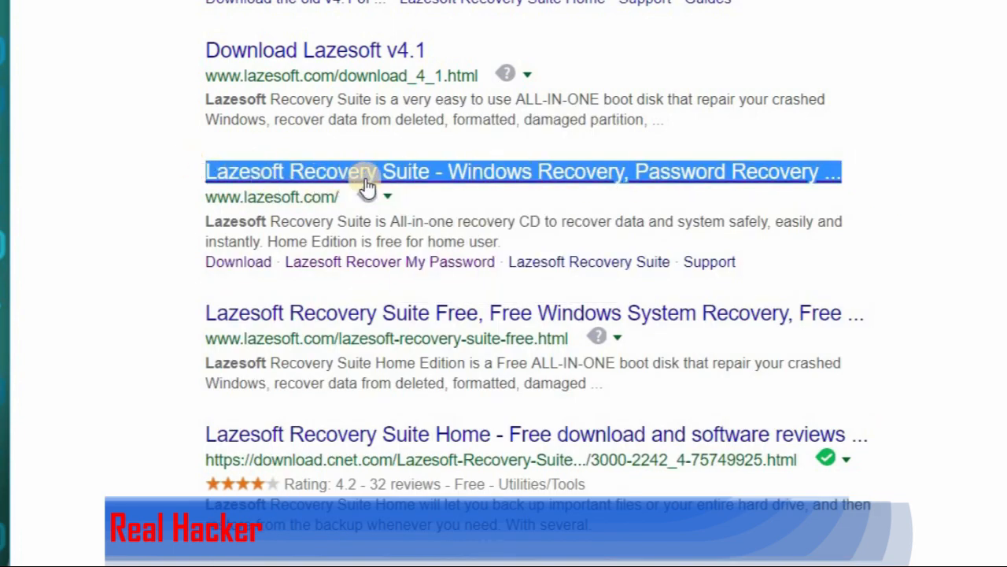
mouse_move(517, 186)
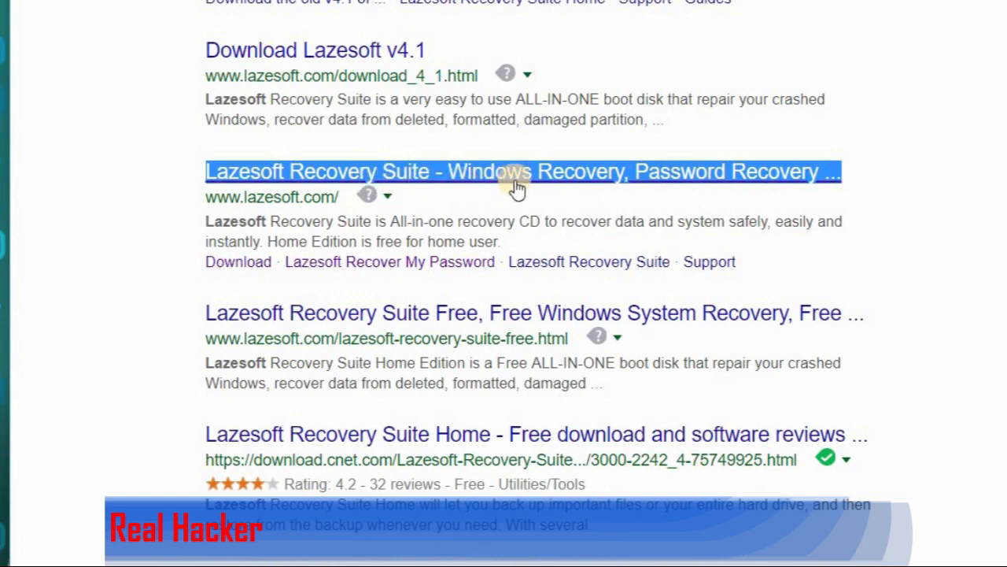
mouse_move(627, 179)
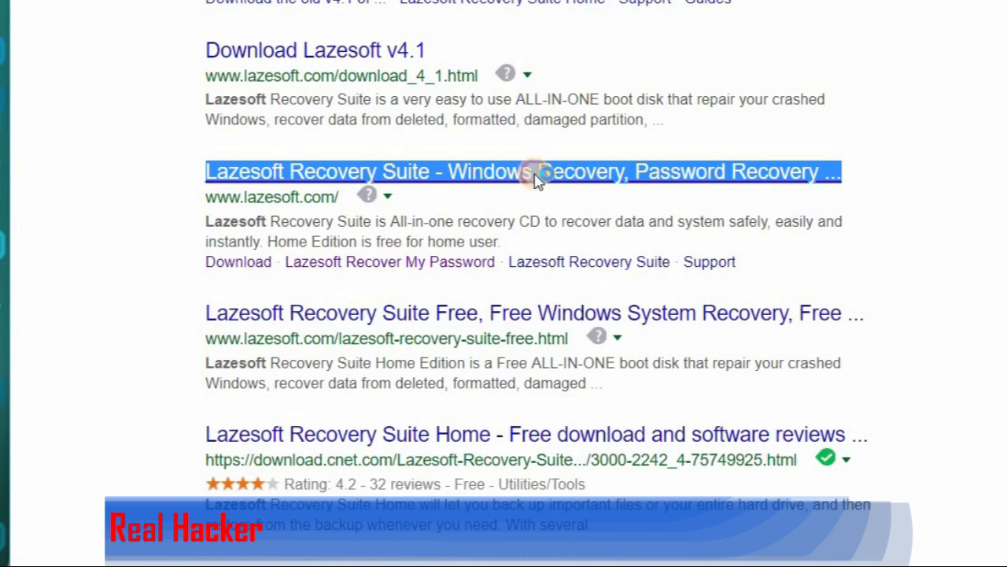
click(523, 171)
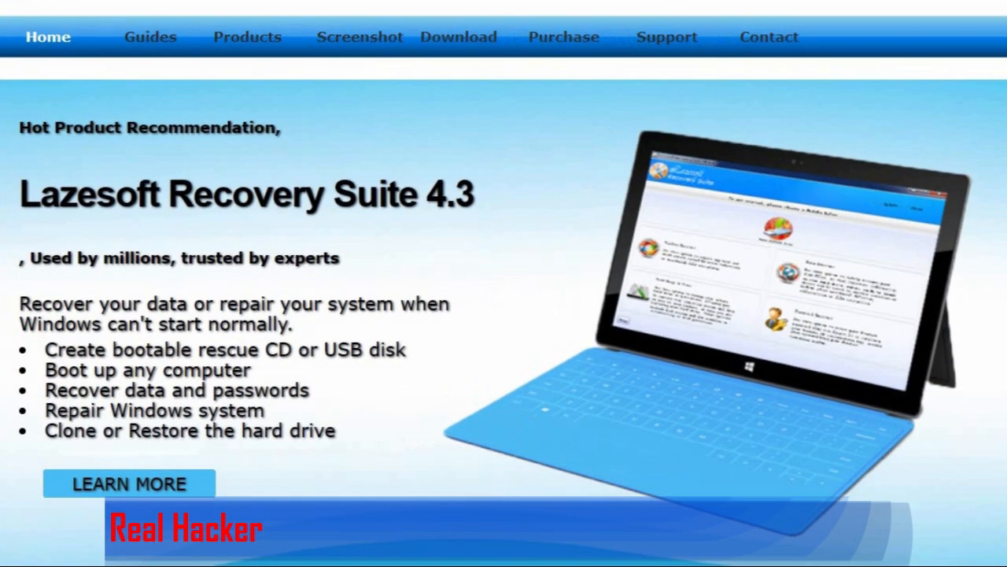
Step: Go to the Lazesoft product downloads page from the top navigation
scroll(down, 3)
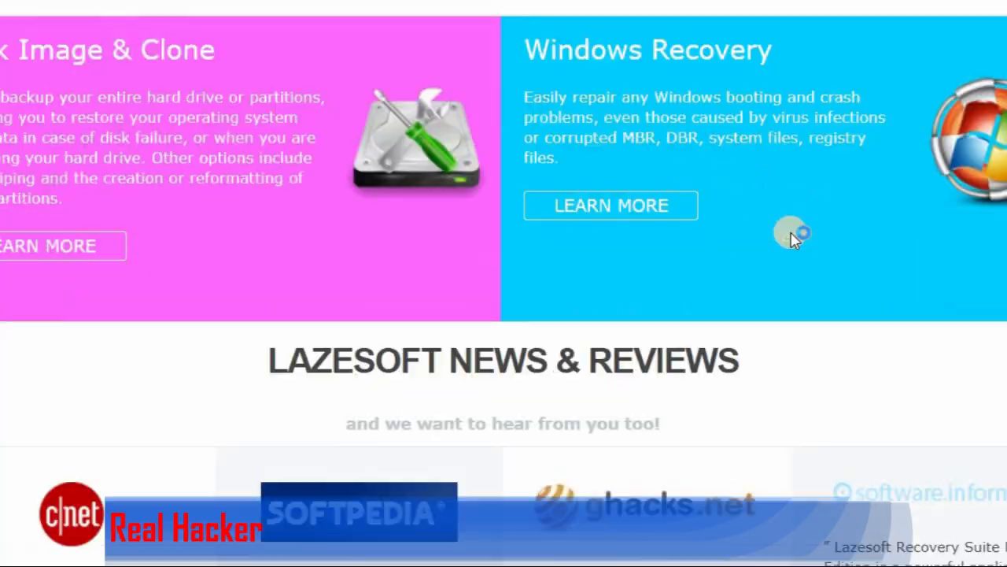
scroll(up, 3)
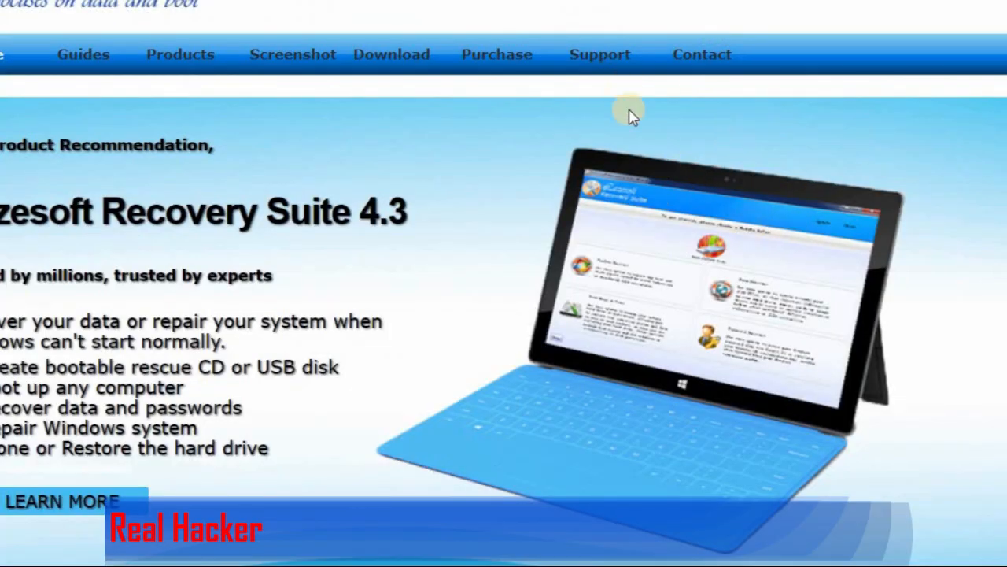
click(180, 54)
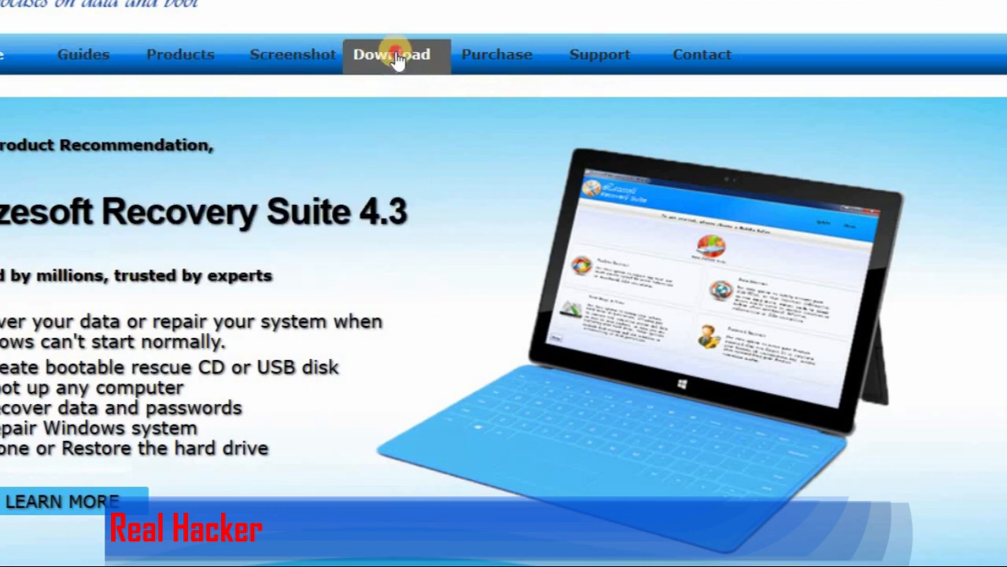
click(391, 54)
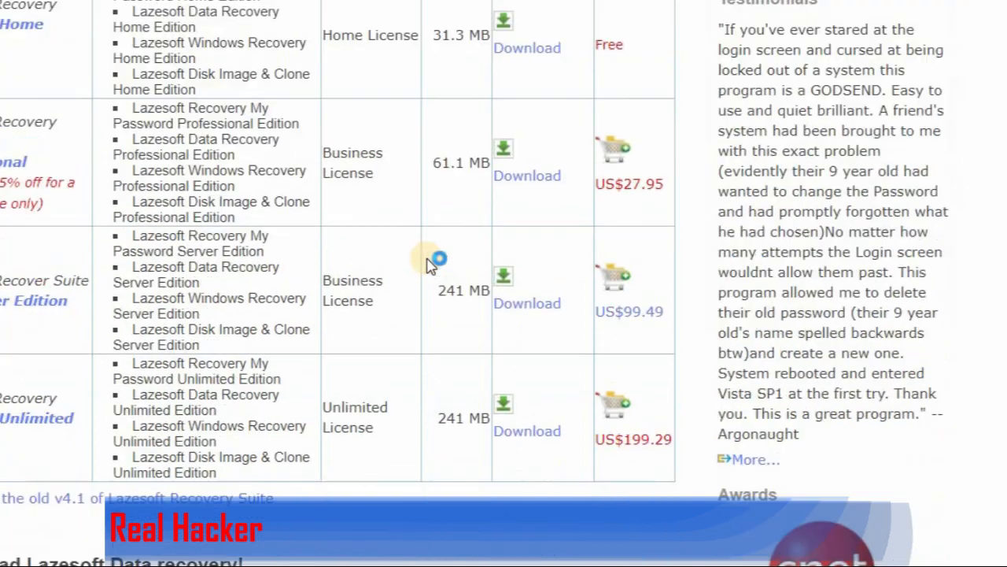
scroll(up, 3)
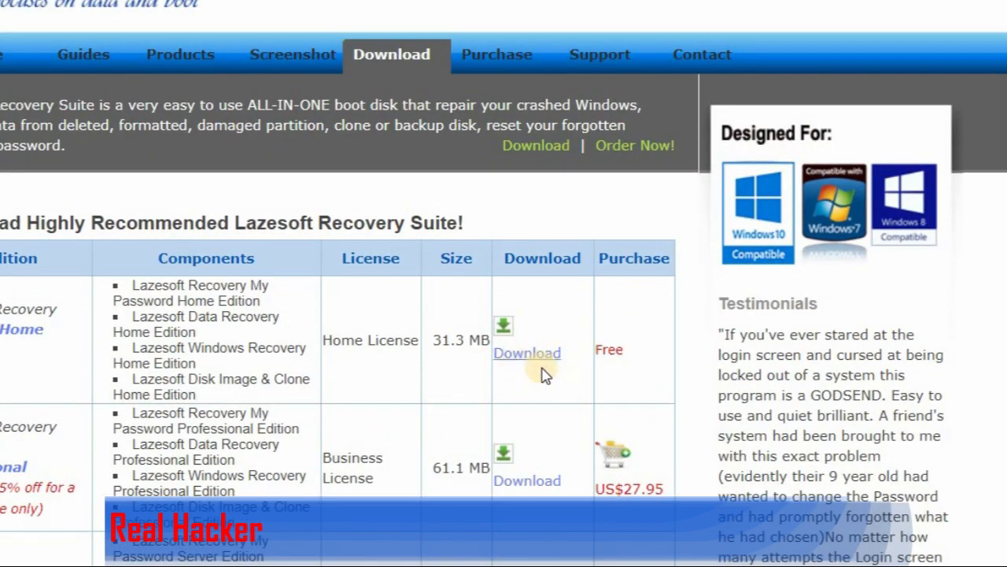
Step: Start the download for the free Home License edition of Recovery Suite
click(525, 352)
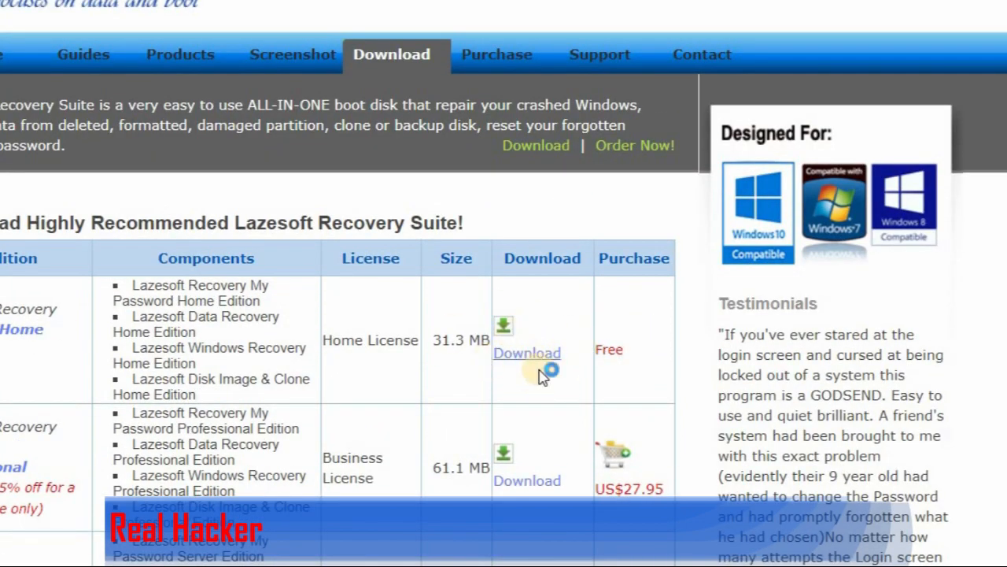
mouse_move(276, 321)
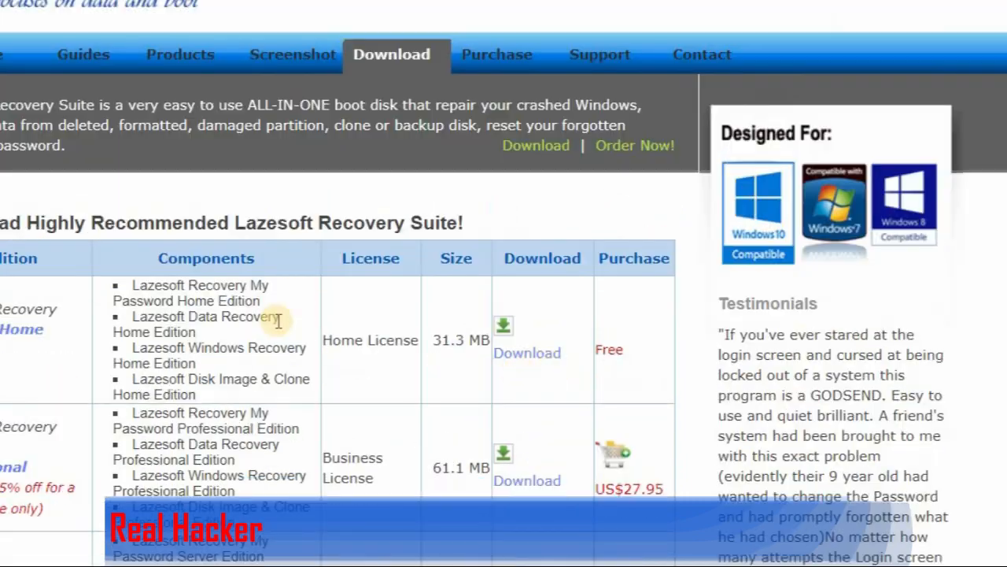
mouse_move(271, 219)
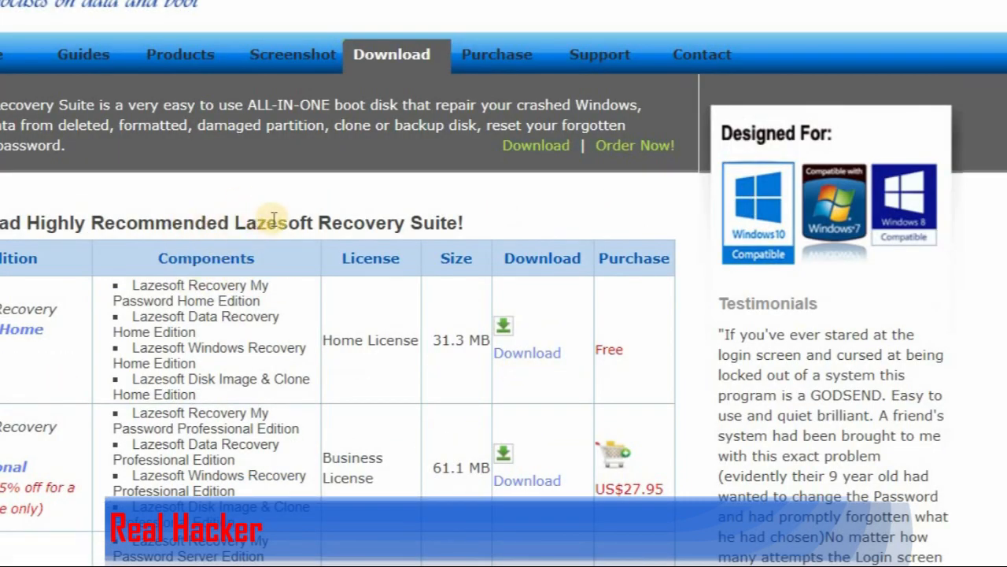
scroll(down, 3)
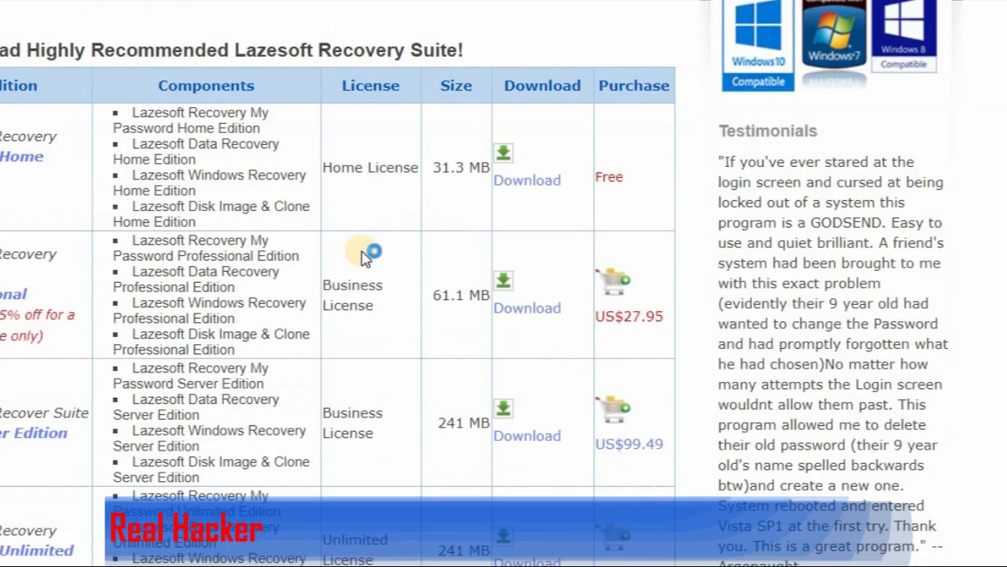
scroll(up, 3)
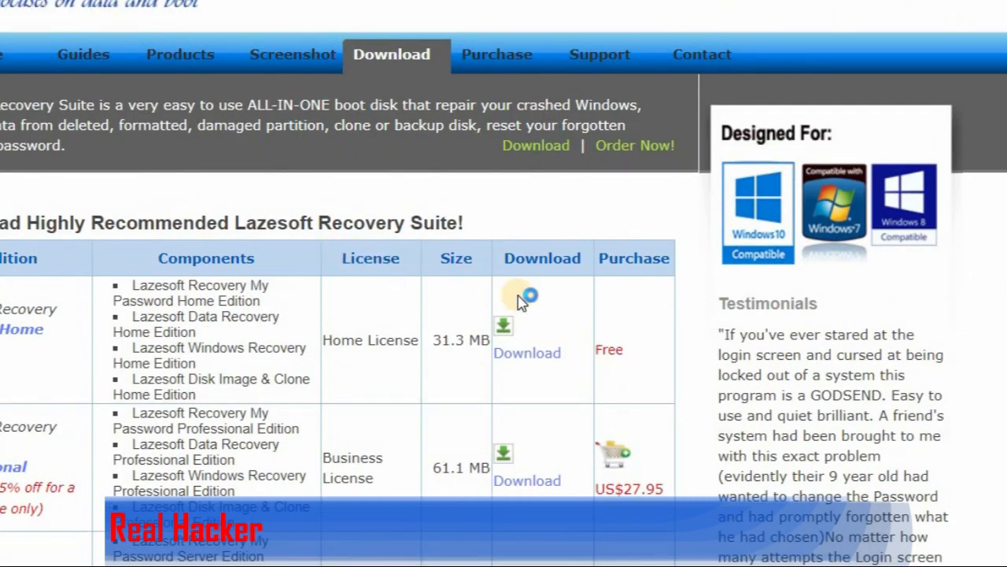
mouse_move(523, 353)
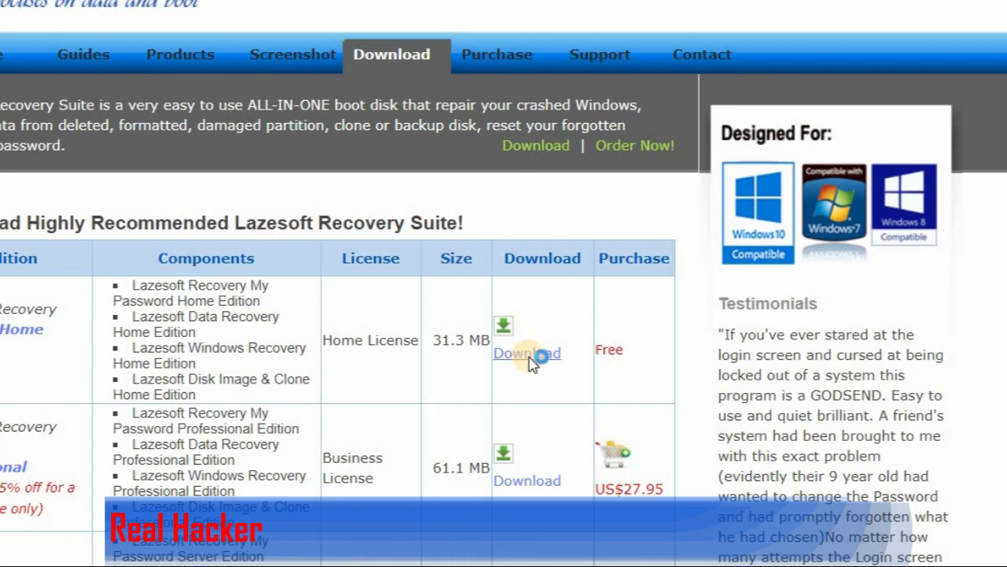
click(527, 352)
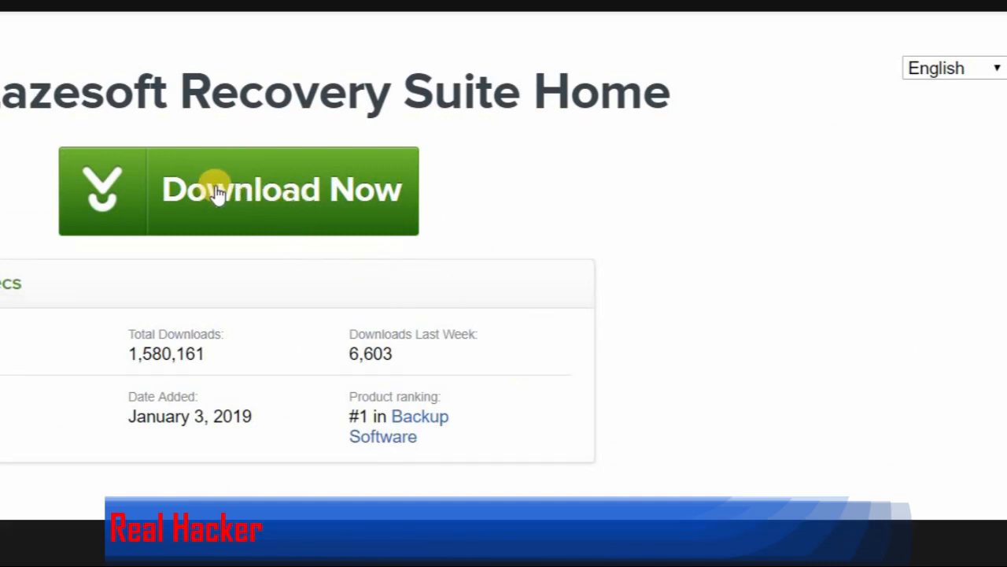
mouse_move(236, 201)
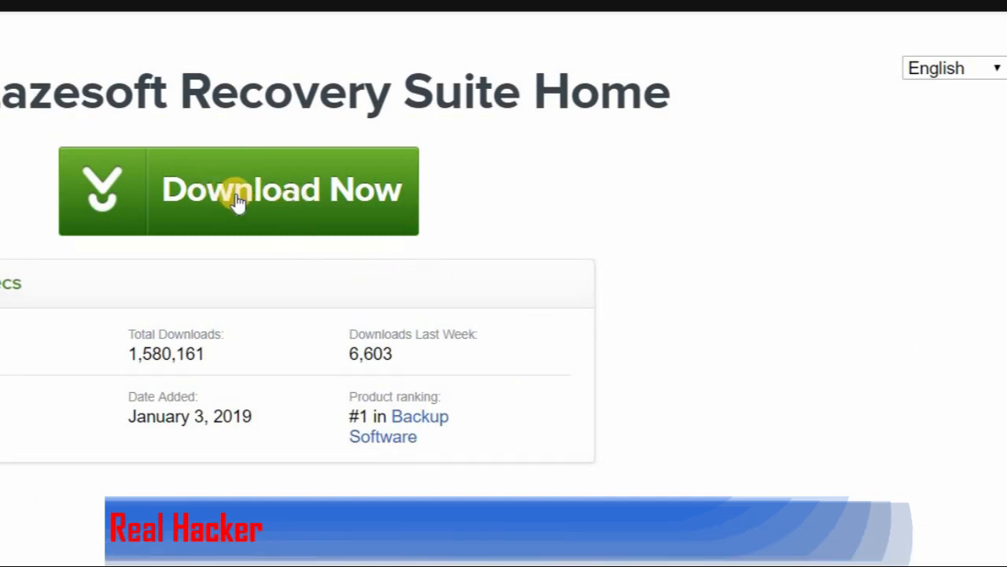
Step: Download the Lazesoft Recovery Suite Home installer via CNET's Download Now
click(240, 189)
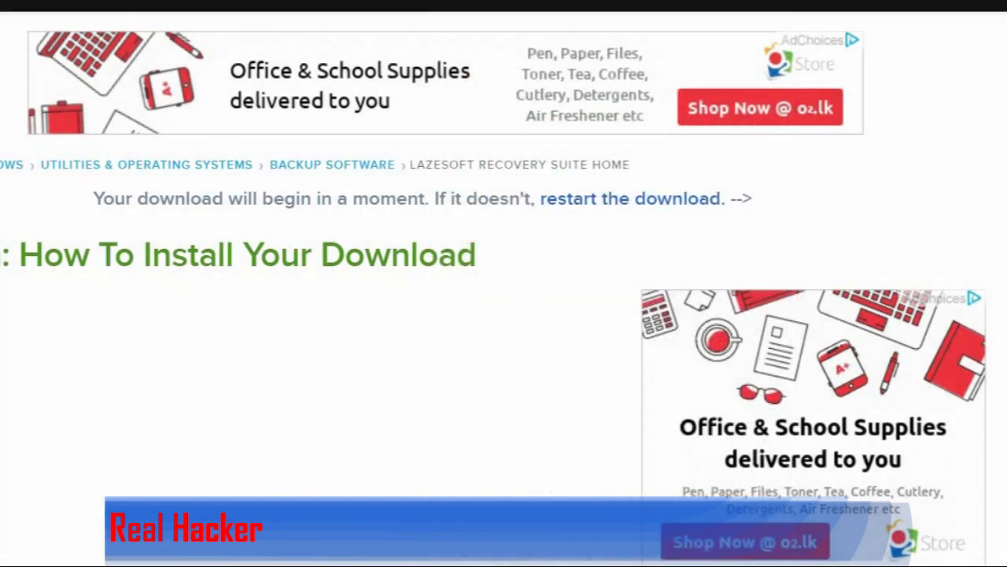
scroll(up, 3)
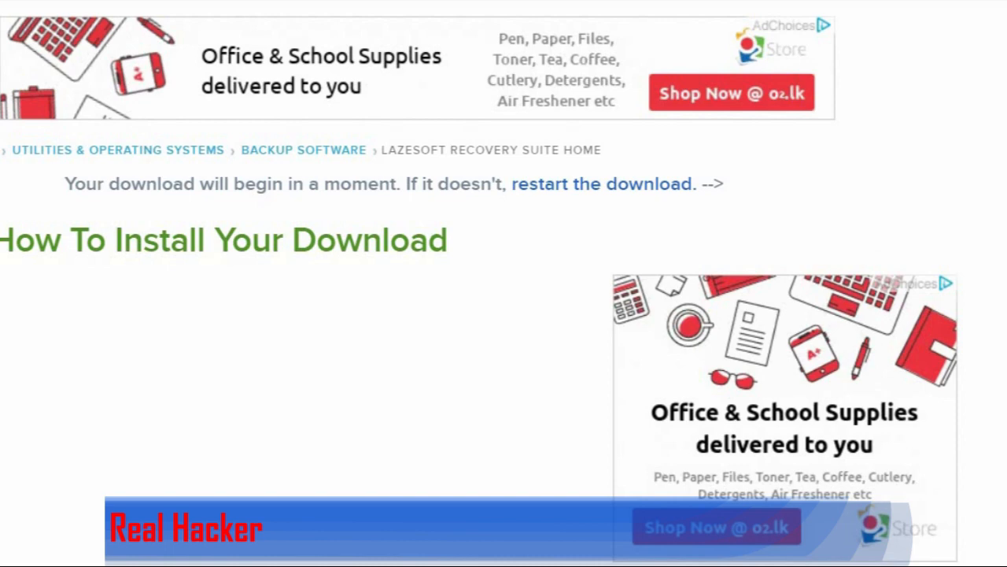
mouse_move(349, 378)
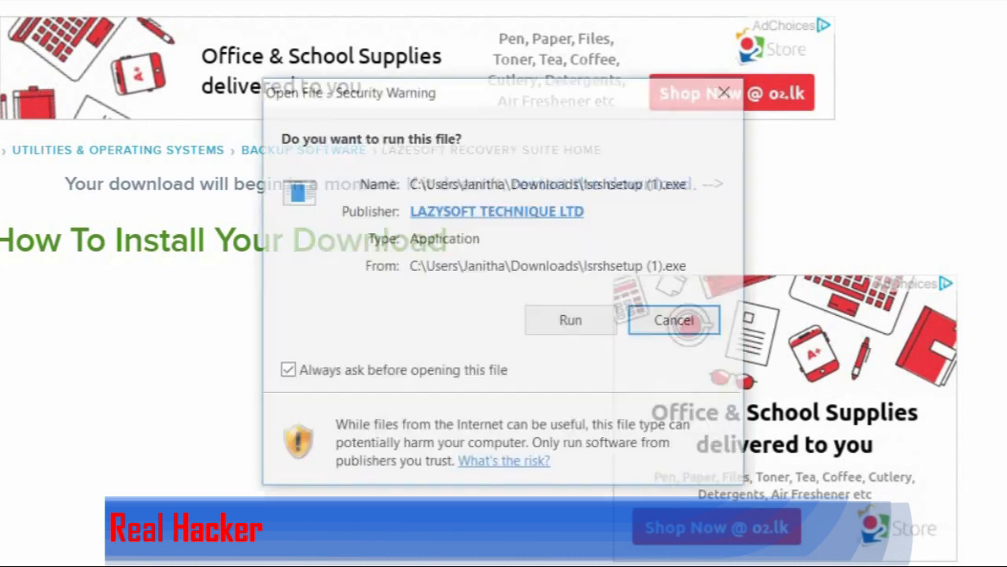
Step: Run the installer, accept the license, keep defaults and finish with the application launched
click(570, 319)
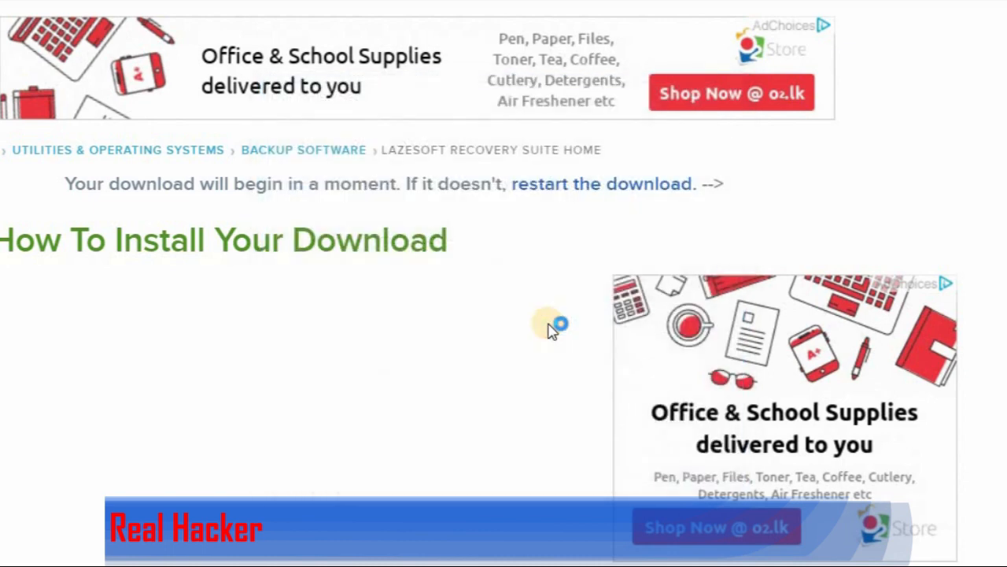
mouse_move(330, 444)
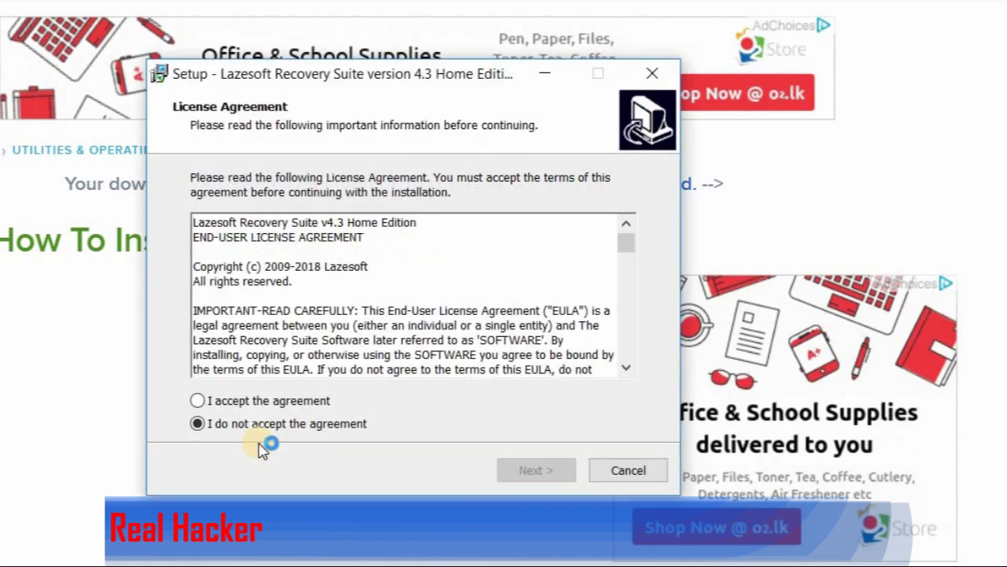
click(198, 400)
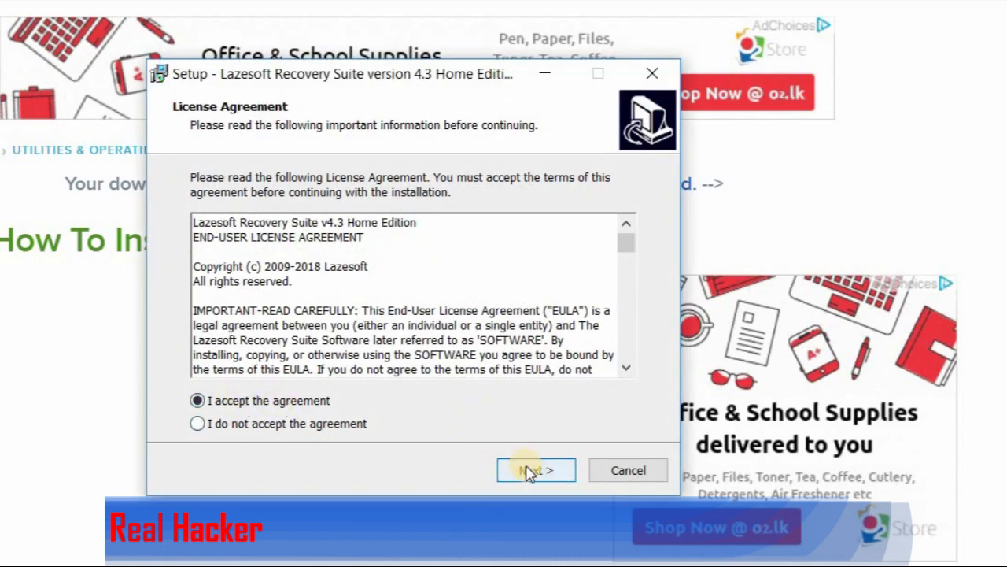
click(535, 469)
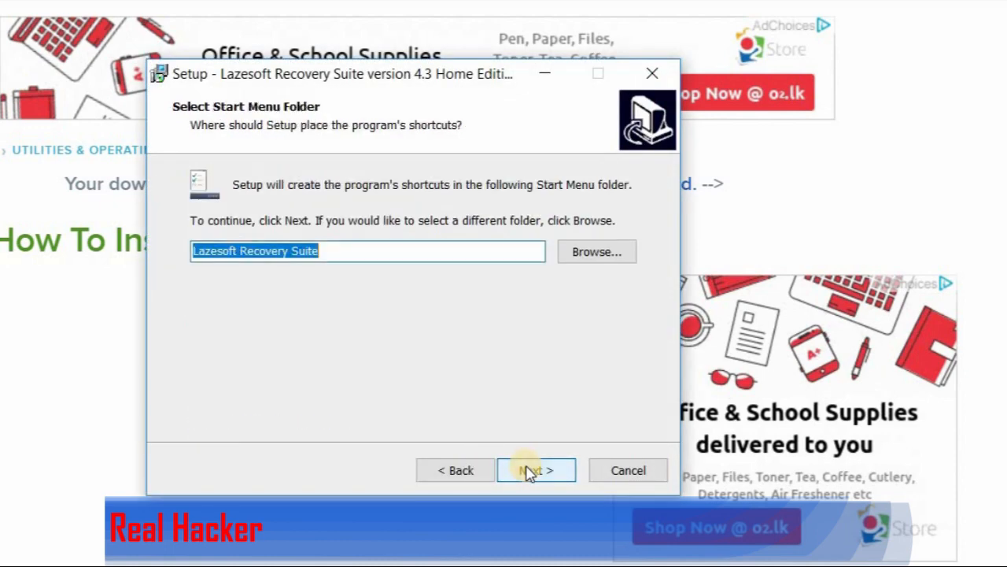
click(535, 469)
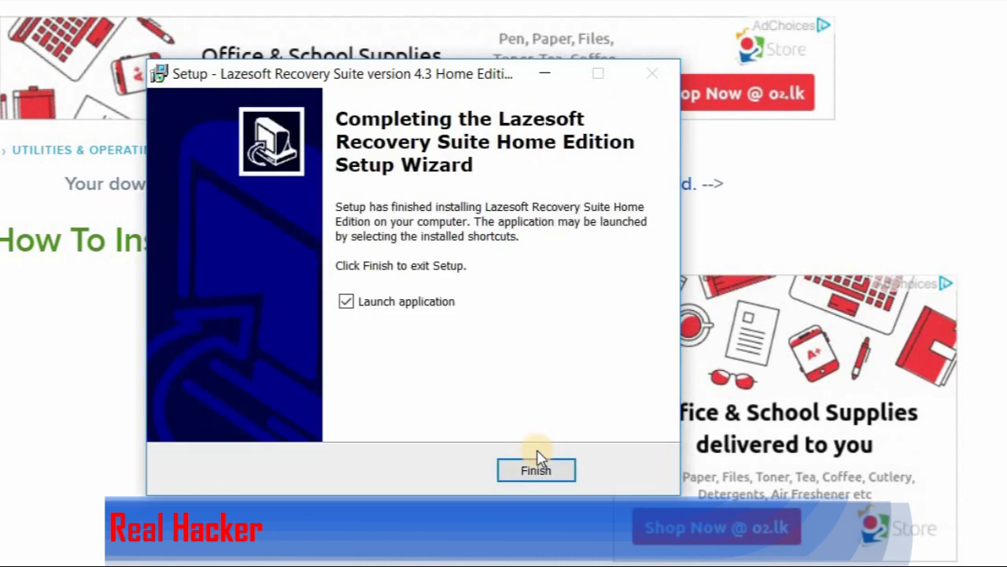
click(535, 469)
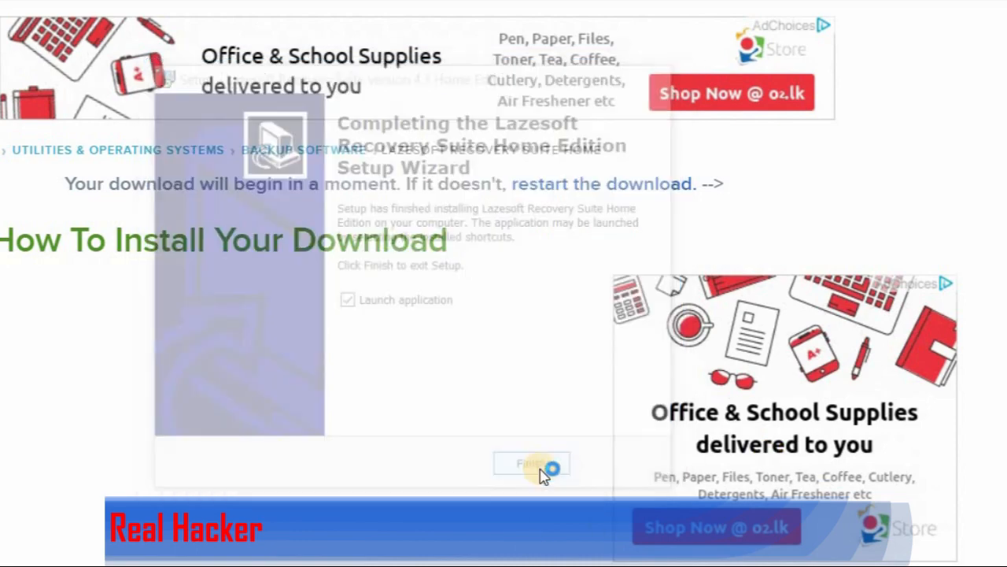
click(532, 463)
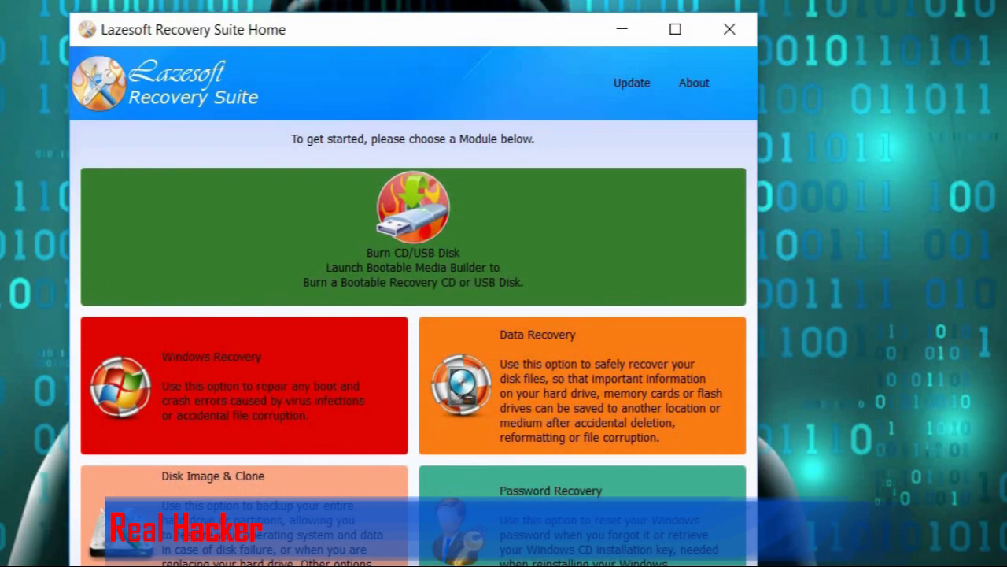
mouse_move(507, 237)
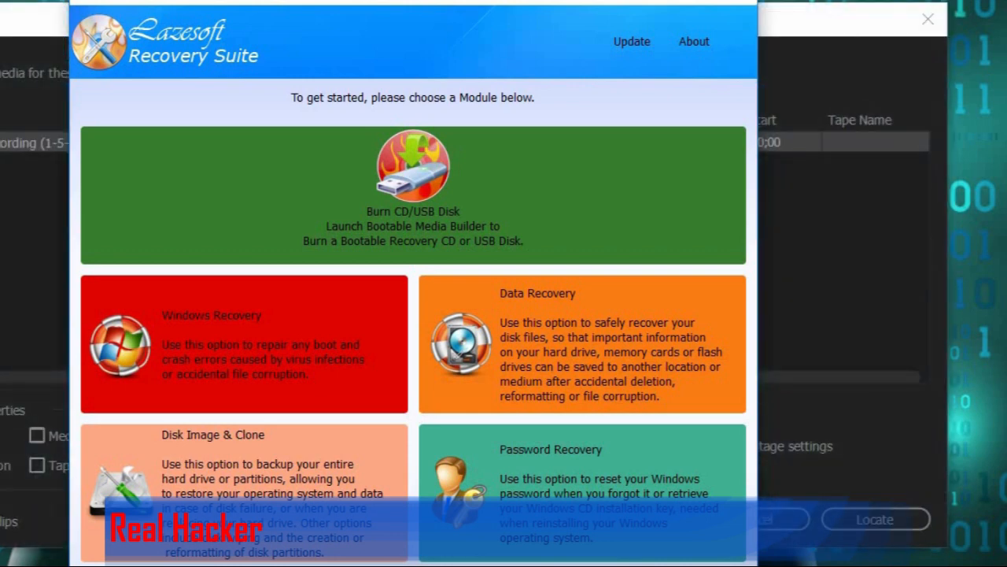
Step: Close the unrelated Link Media dialog covering the Lazesoft module menu
click(927, 19)
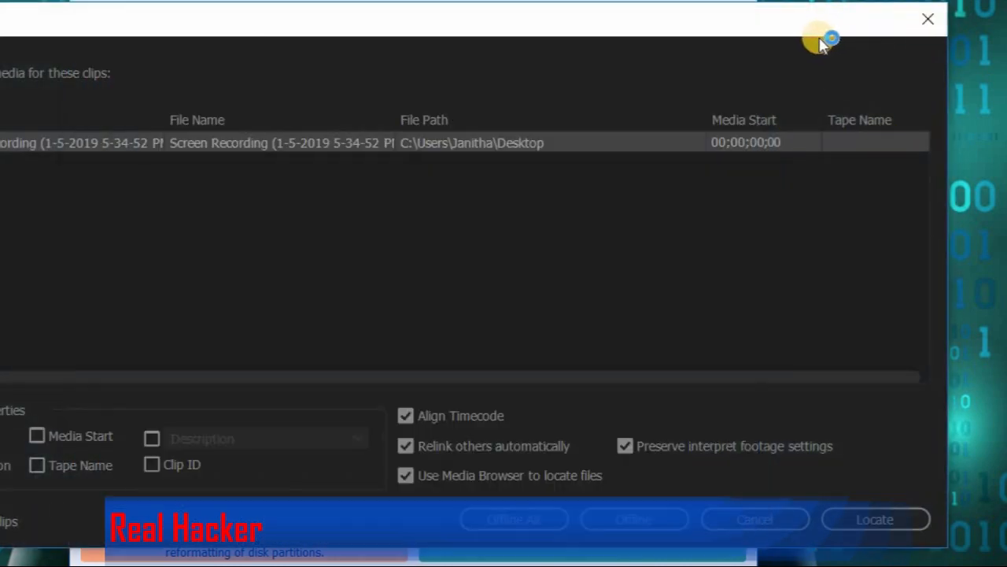
mouse_move(928, 19)
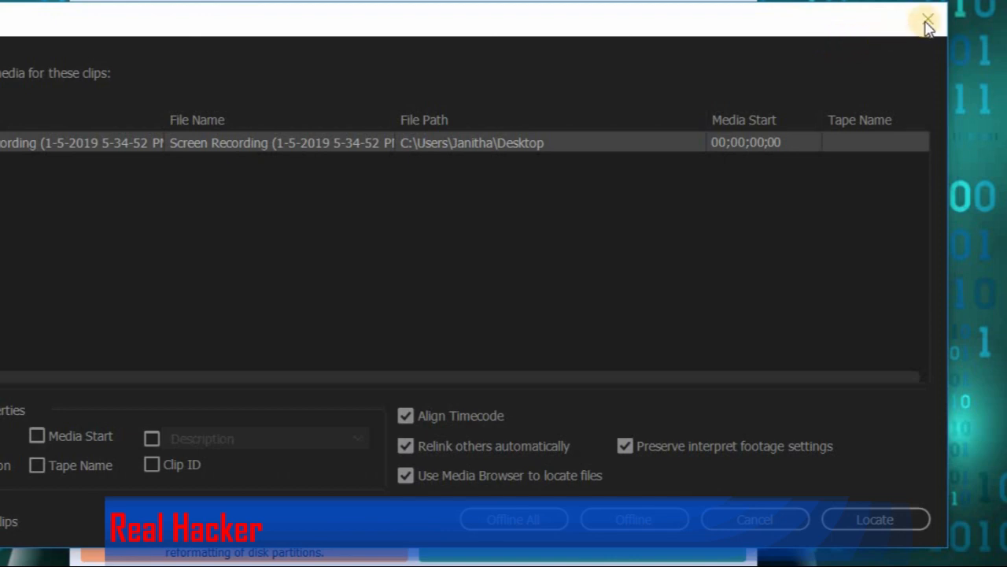
click(927, 19)
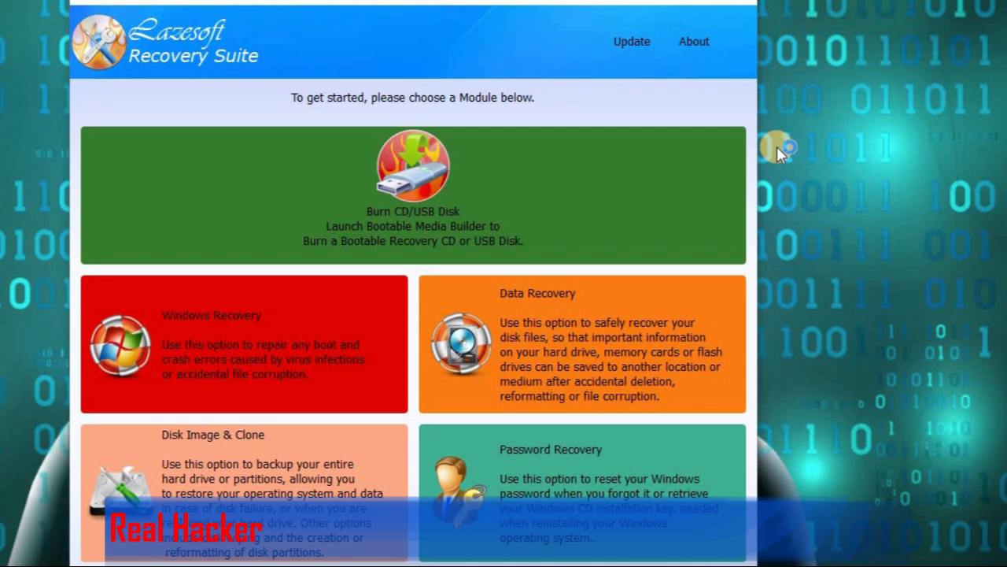
mouse_move(435, 60)
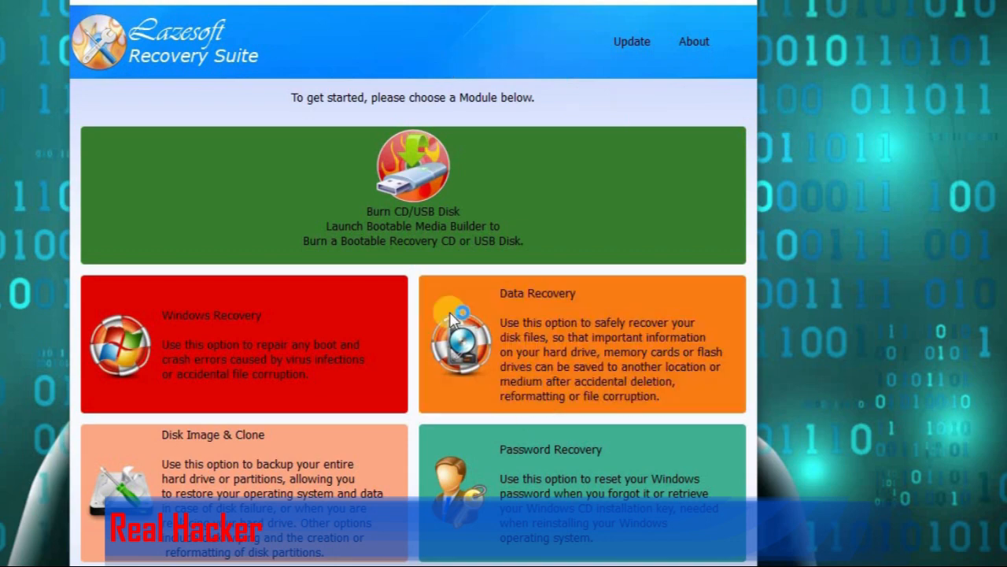
mouse_move(542, 378)
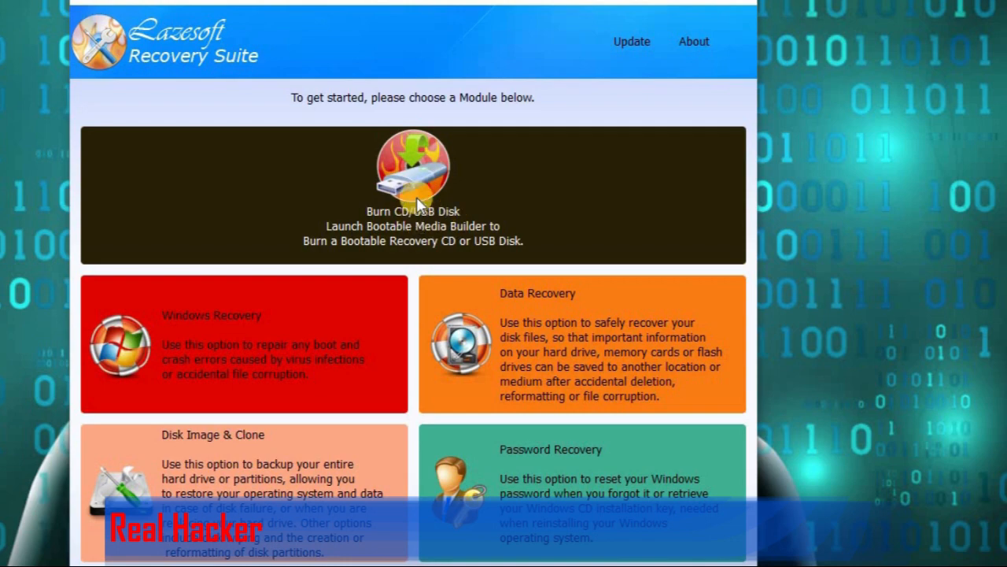
Step: Launch Burn CD/USB Disk and set the target version to Windows 10 64 bit
click(413, 170)
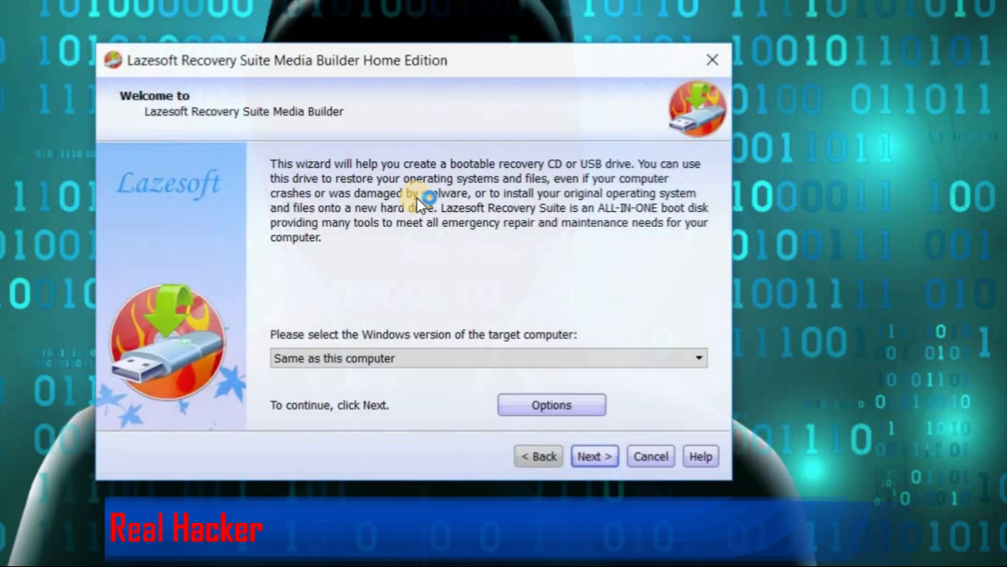
mouse_move(502, 89)
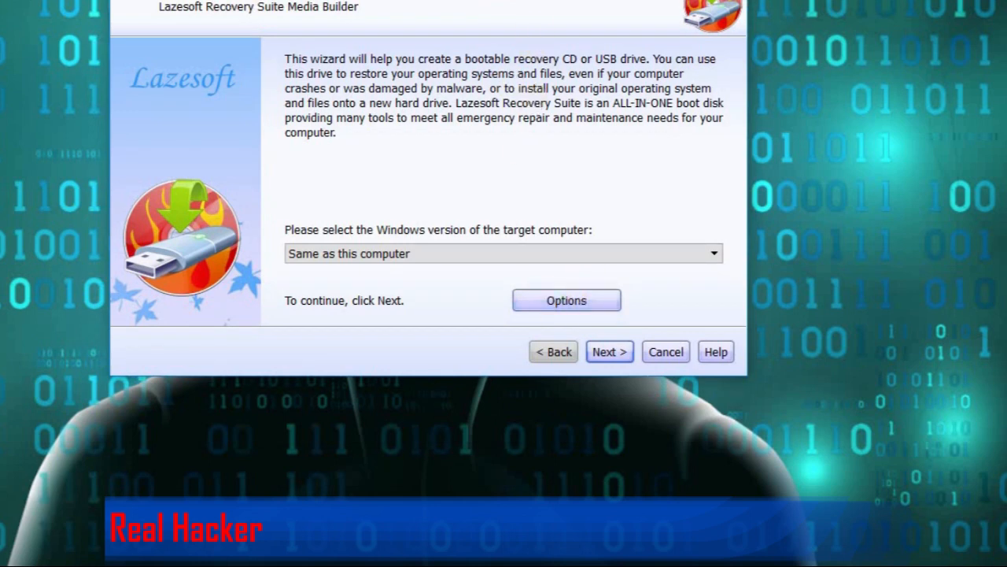
click(503, 251)
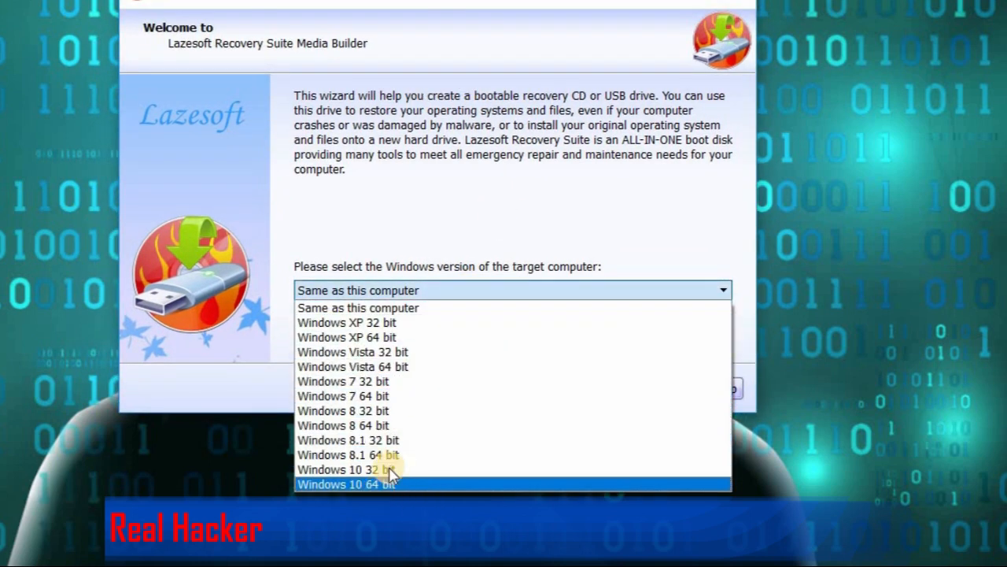
mouse_move(393, 337)
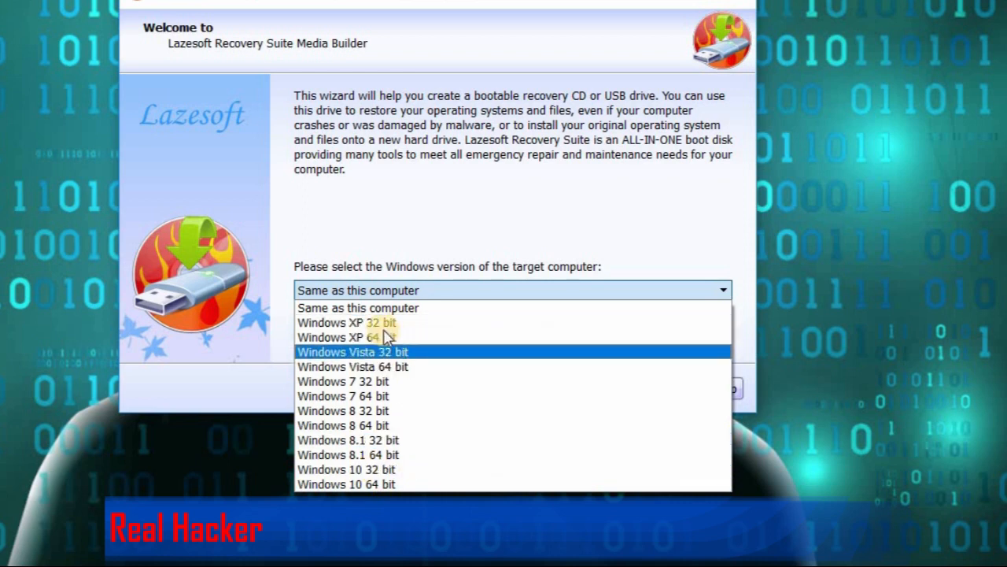
mouse_move(370, 381)
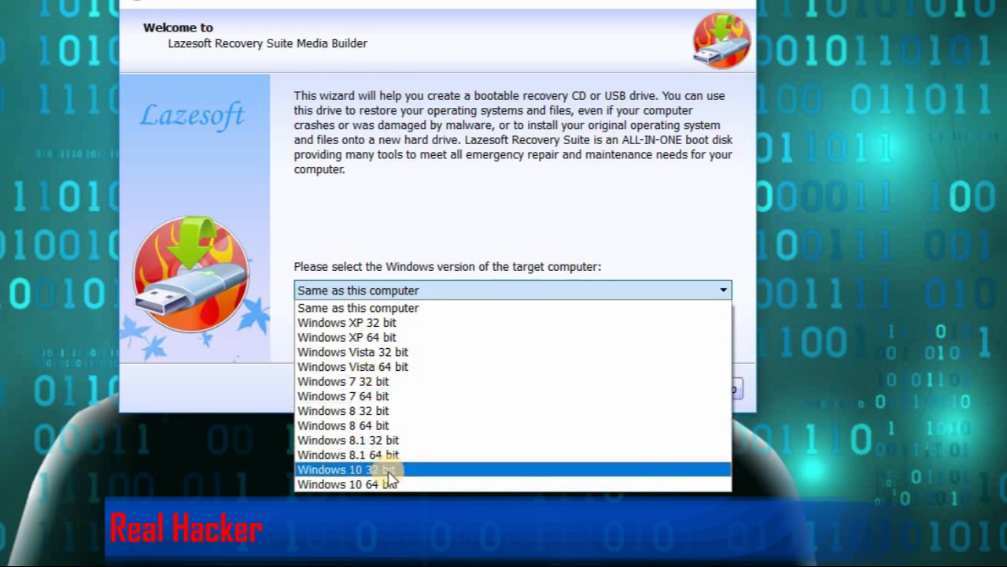
mouse_move(354, 395)
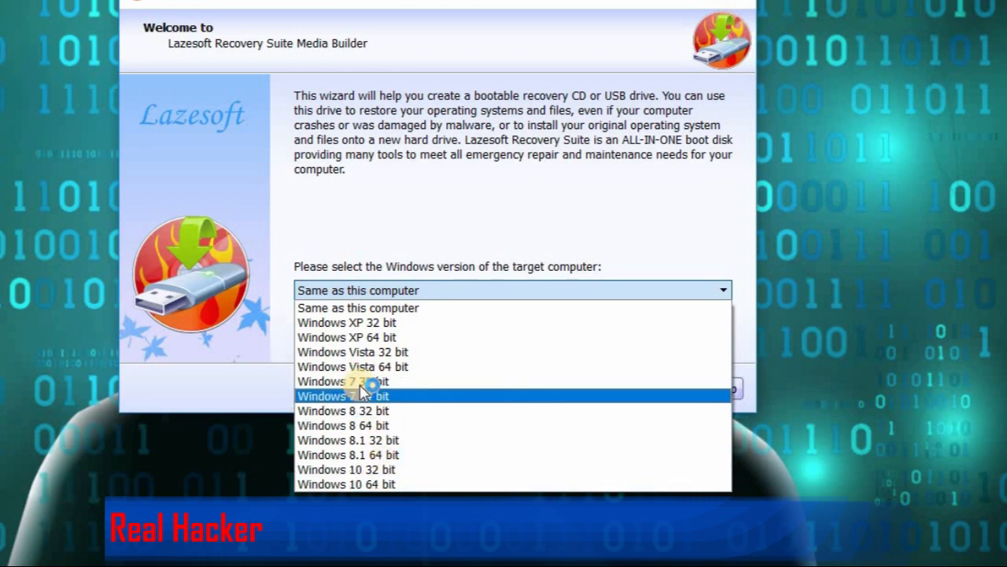
mouse_move(402, 395)
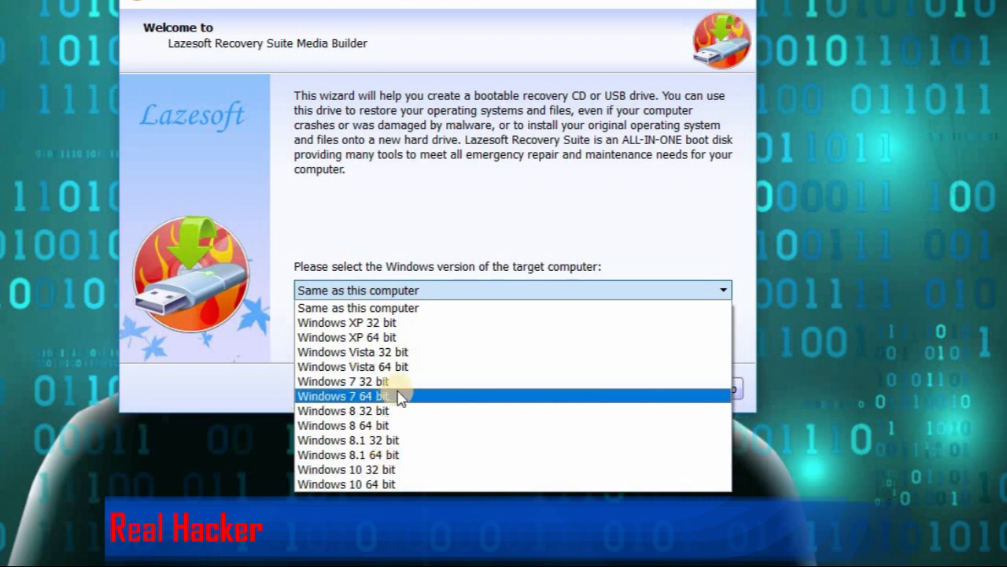
mouse_move(397, 392)
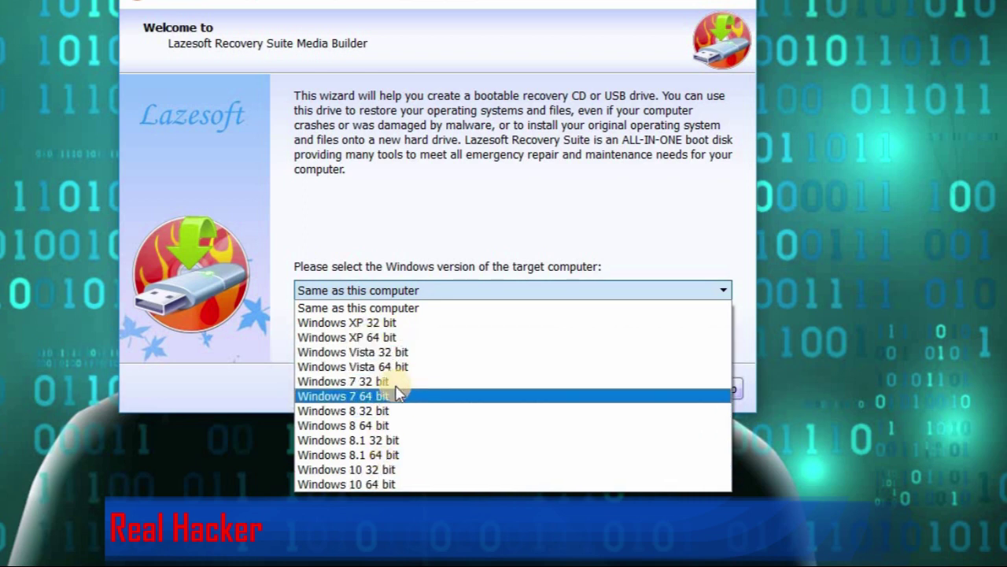
mouse_move(378, 381)
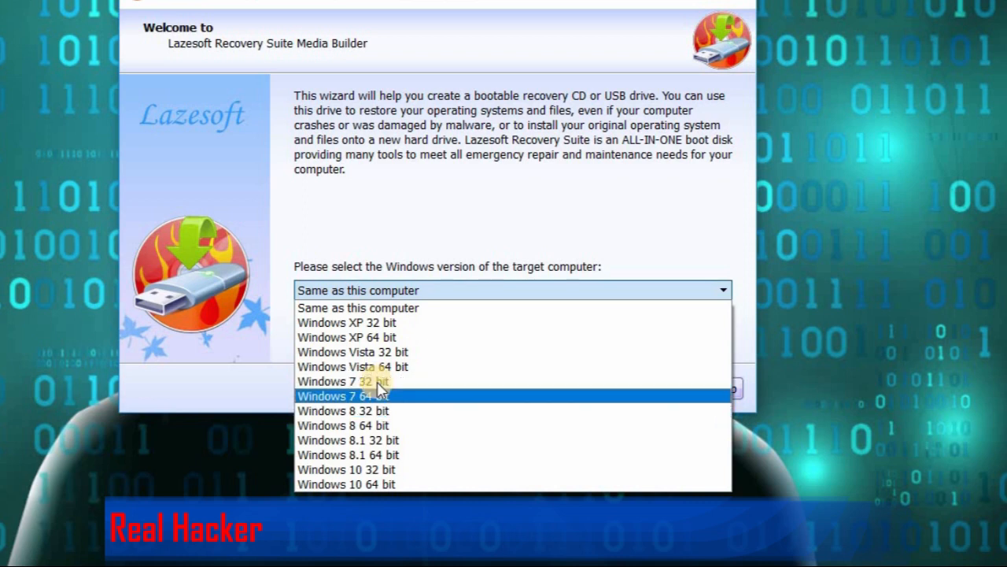
mouse_move(350, 307)
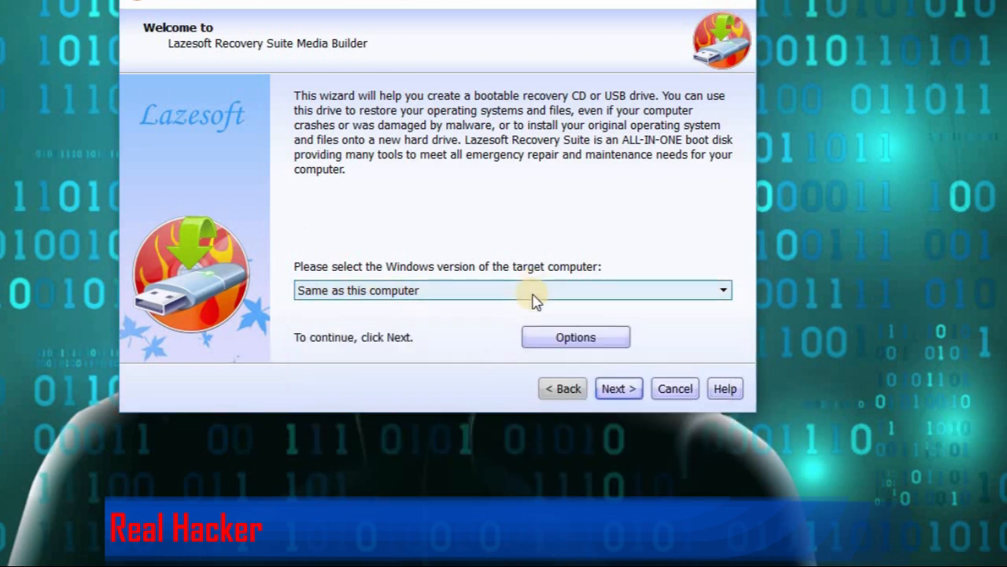
click(721, 289)
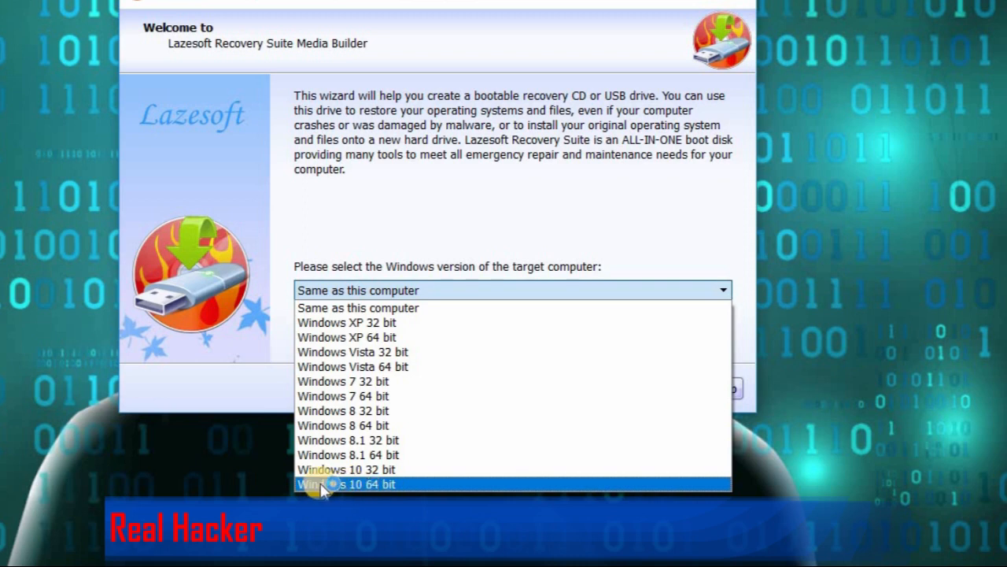
click(345, 483)
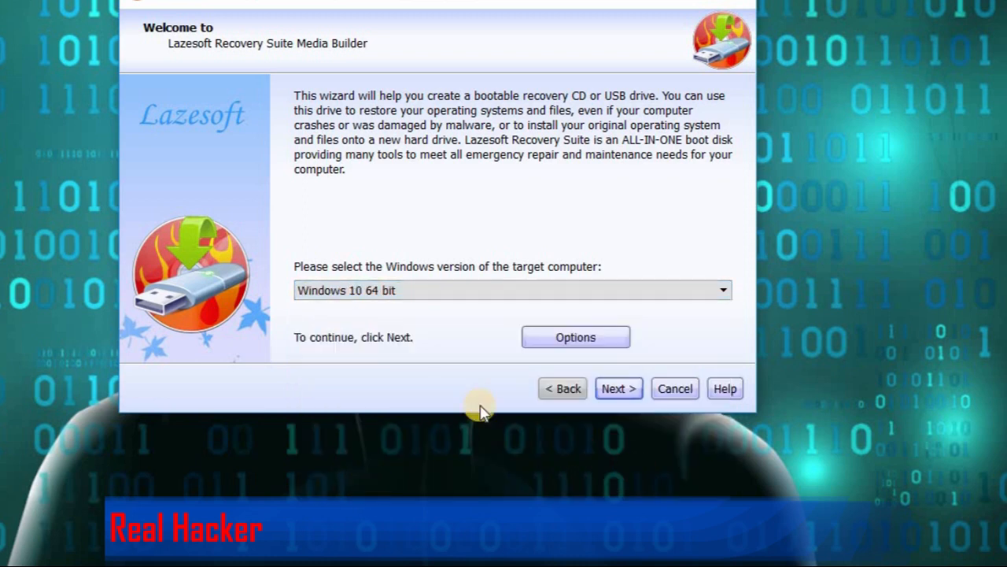
click(721, 289)
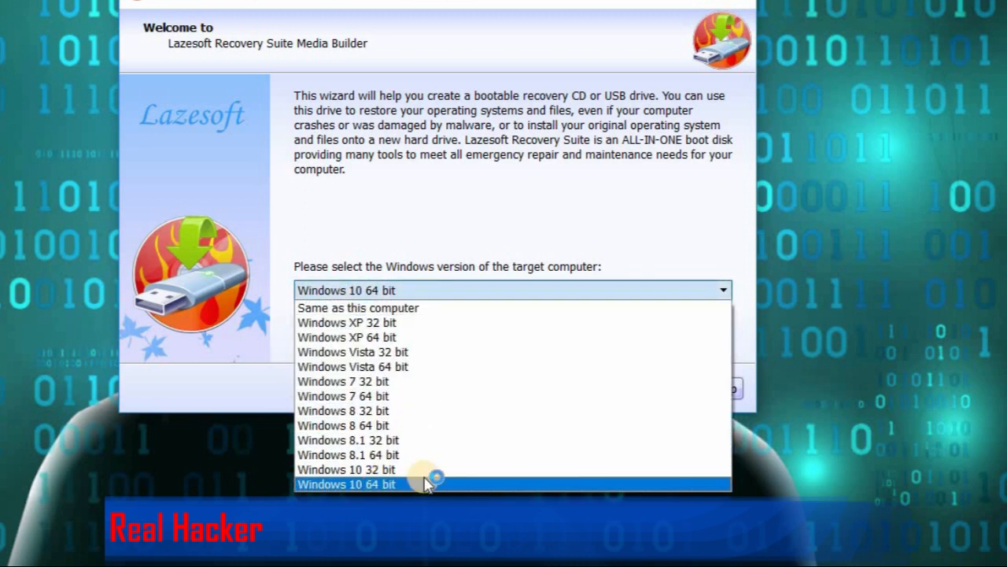
click(347, 485)
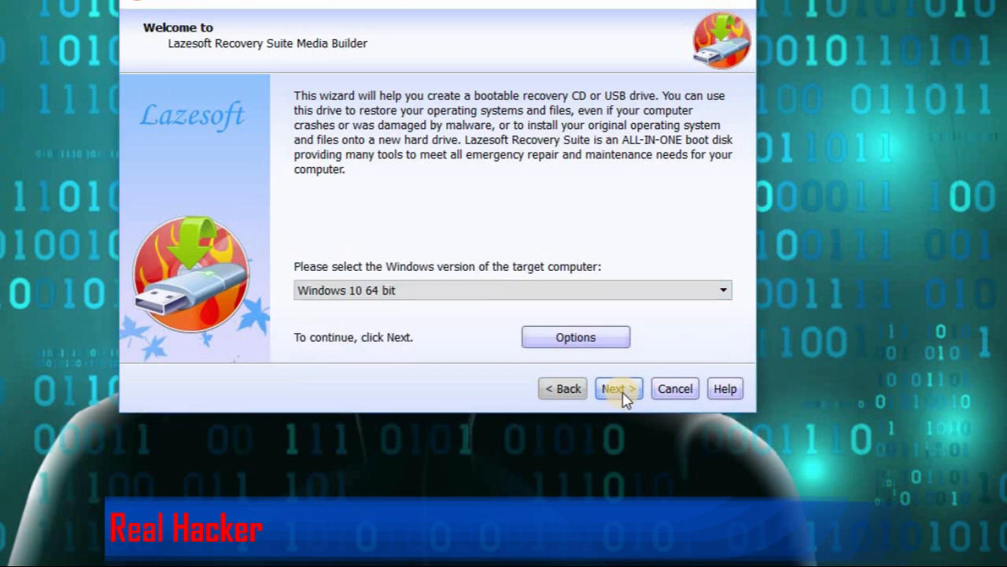
Step: Select USB Flash drive H: as the bootable media and proceed
click(617, 388)
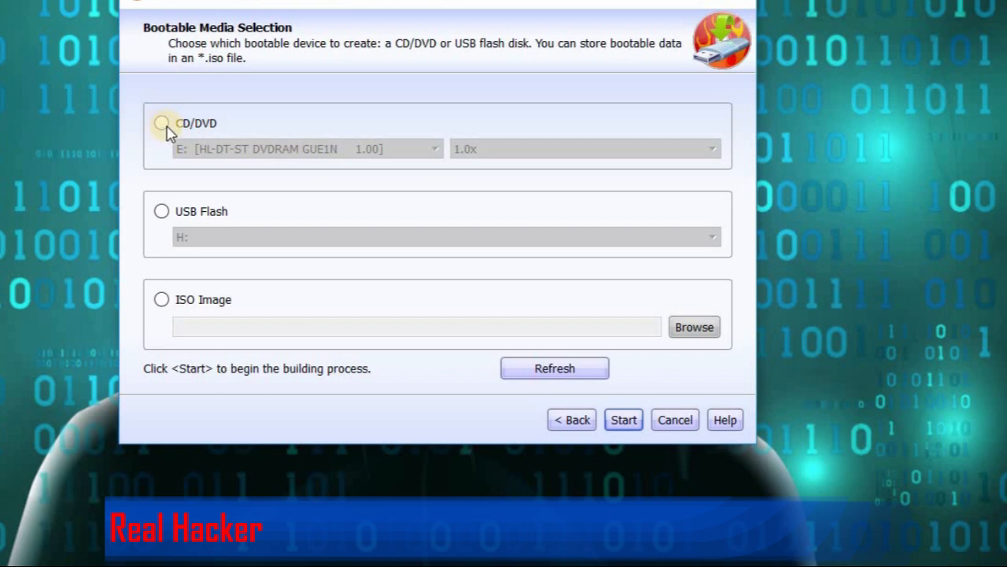
click(160, 123)
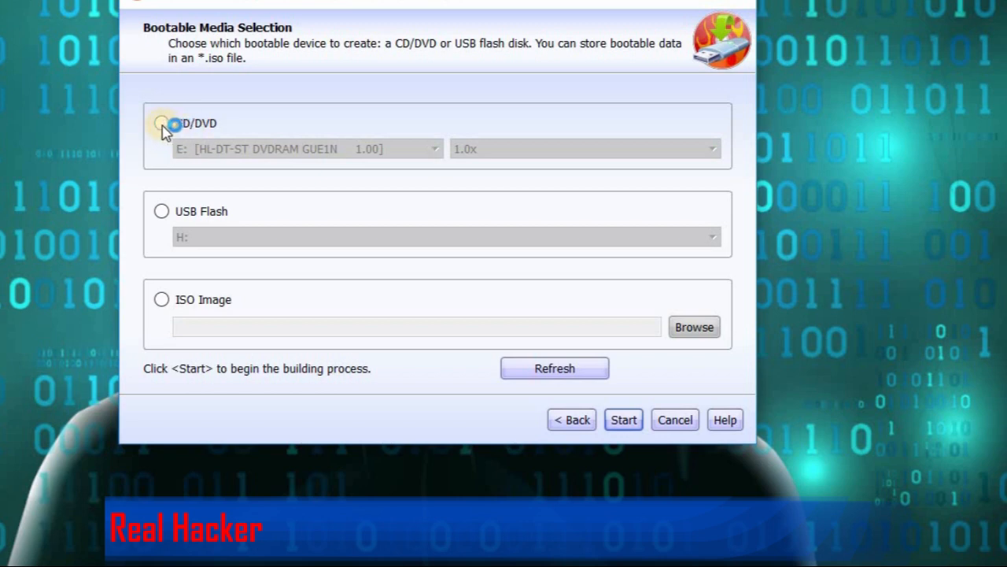
click(160, 123)
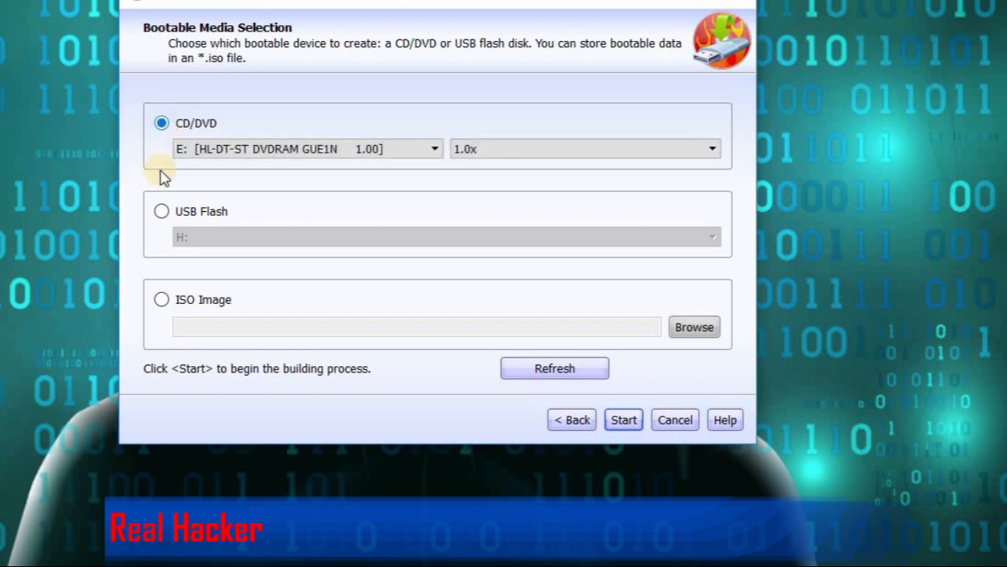
click(161, 211)
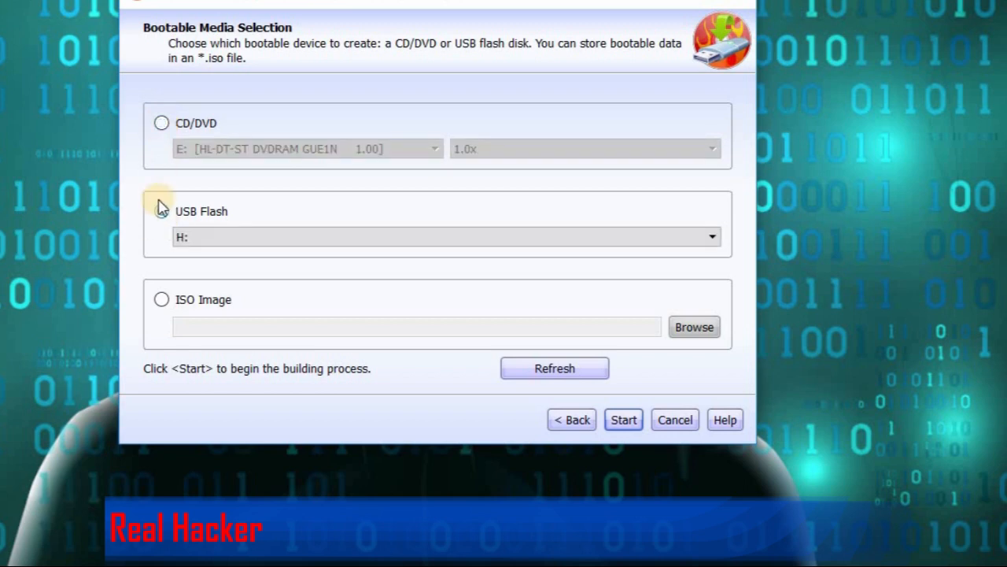
click(160, 211)
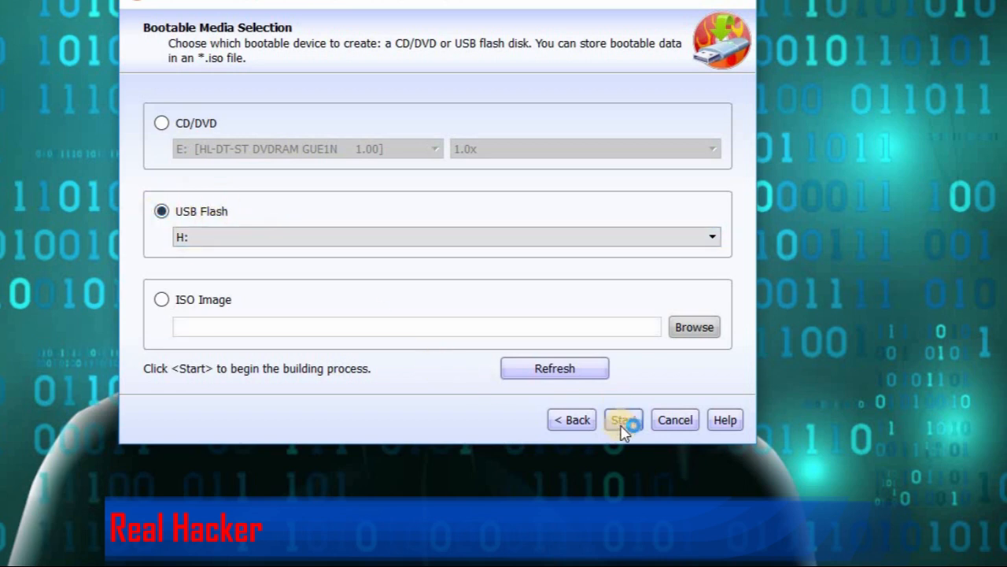
click(623, 419)
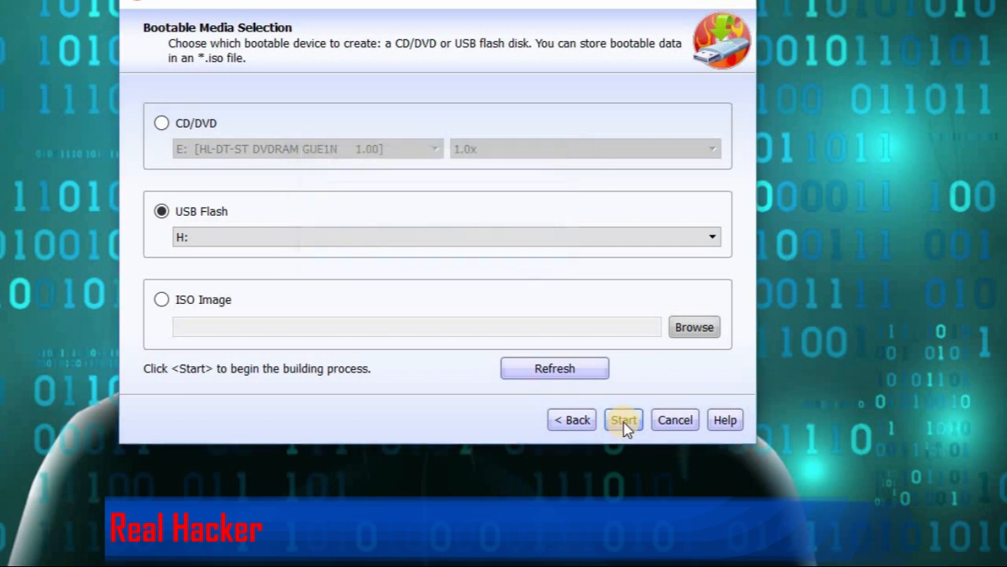
click(623, 418)
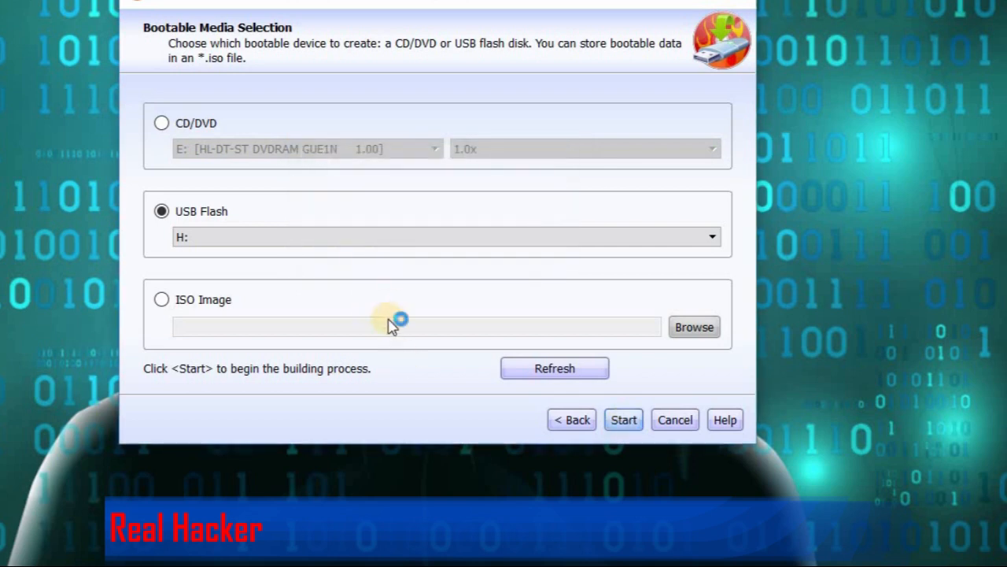
Step: Format and build the bootable USB, finish the wizard, then dismiss the Windows login error
click(623, 419)
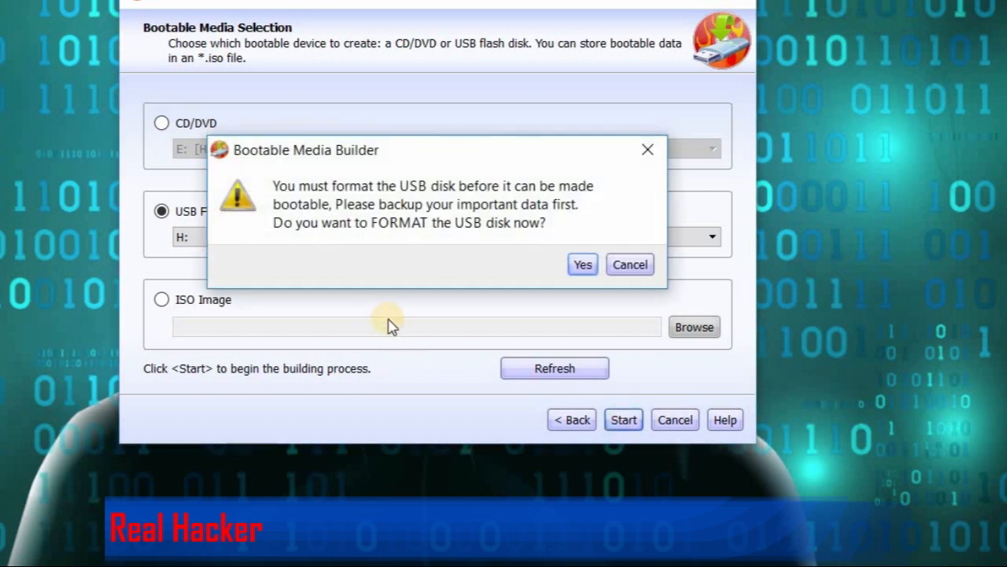
mouse_move(459, 228)
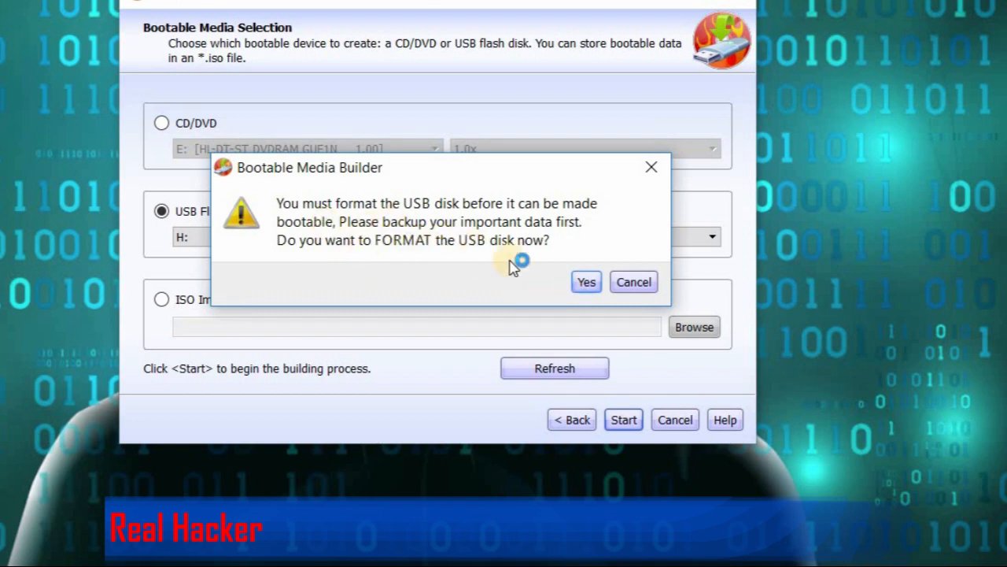
click(585, 282)
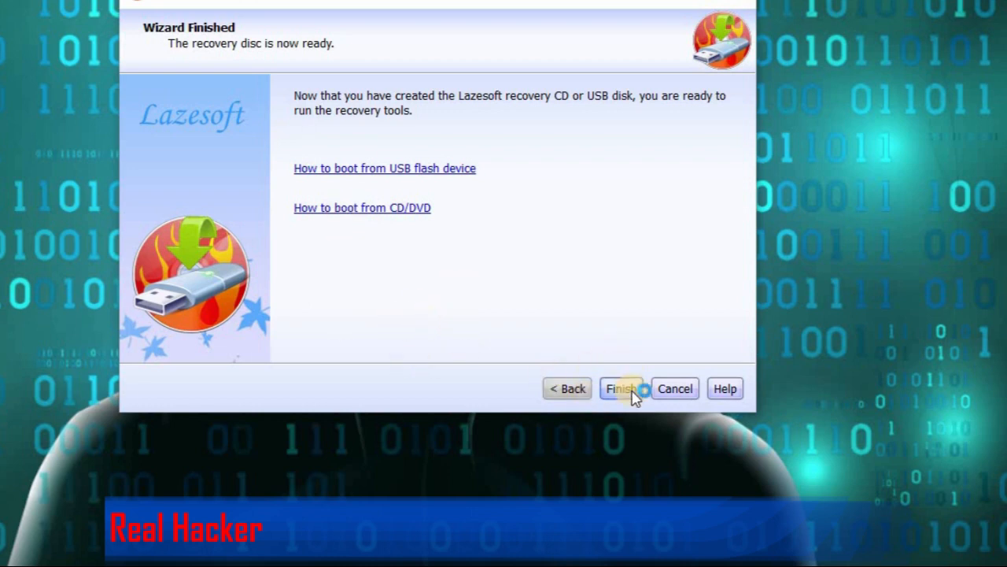
click(620, 387)
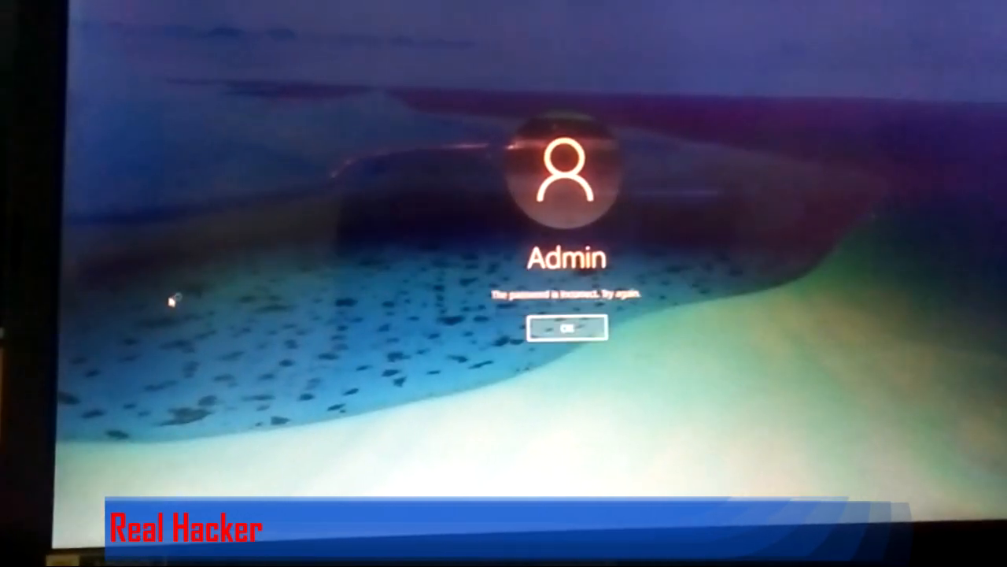
click(567, 328)
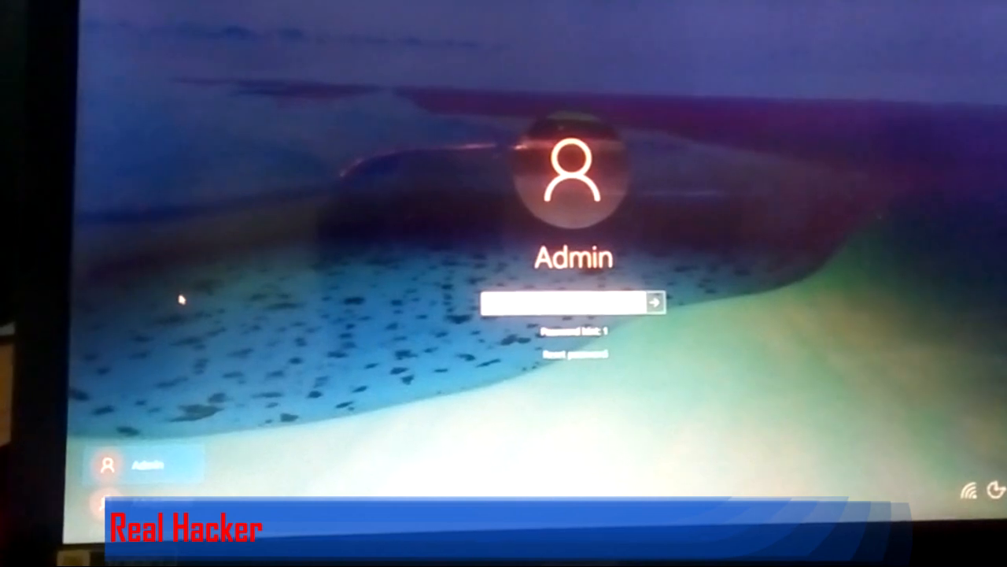